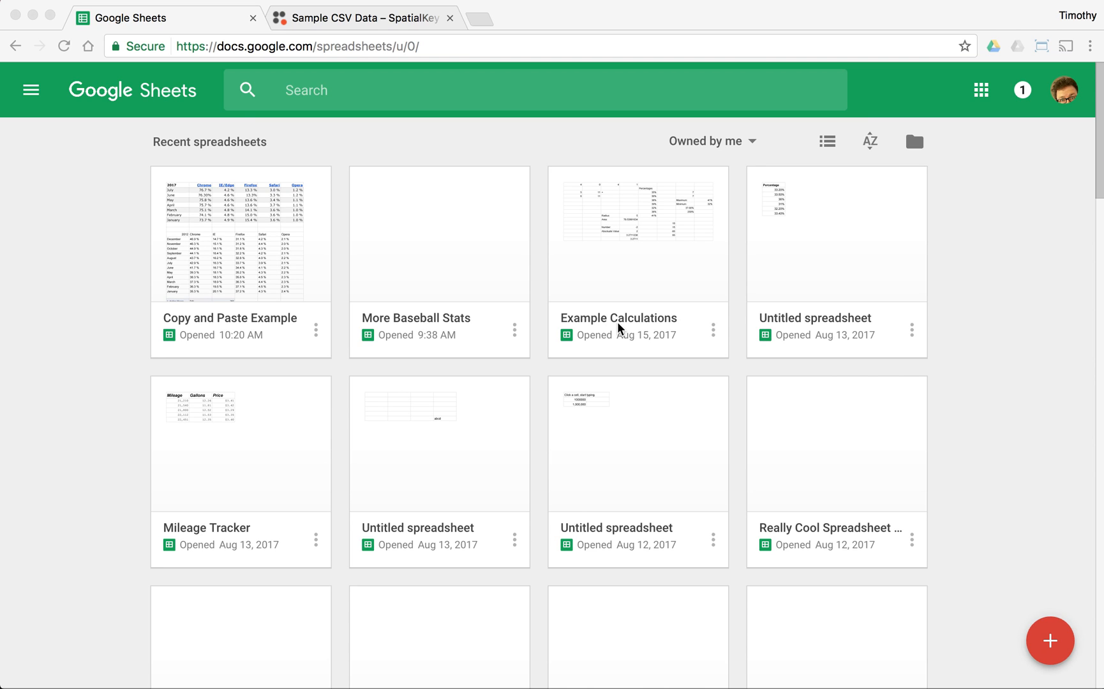
mouse_move(716, 352)
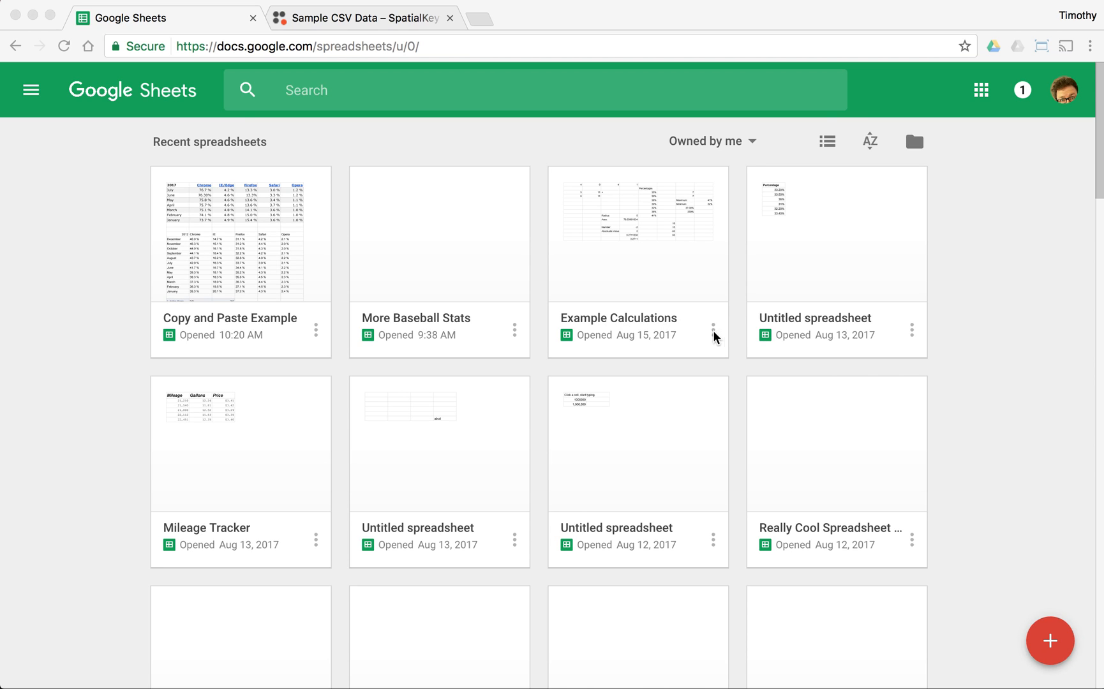
mouse_move(863, 444)
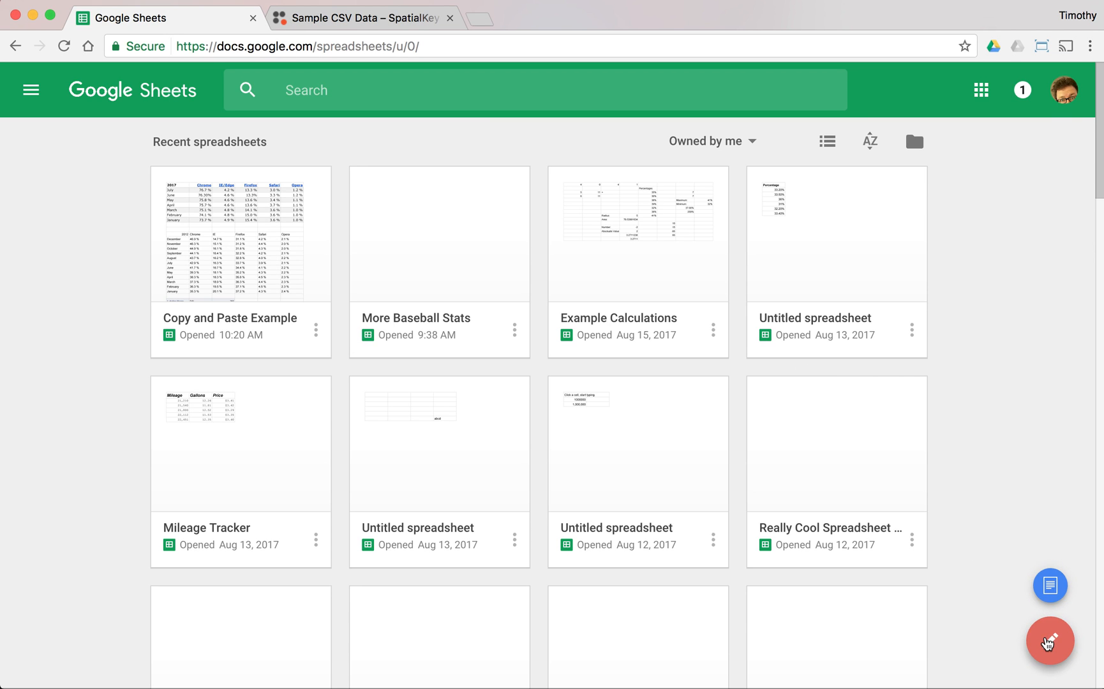
- Create a new blank spreadsheet from the Google Sheets home page
click(1050, 642)
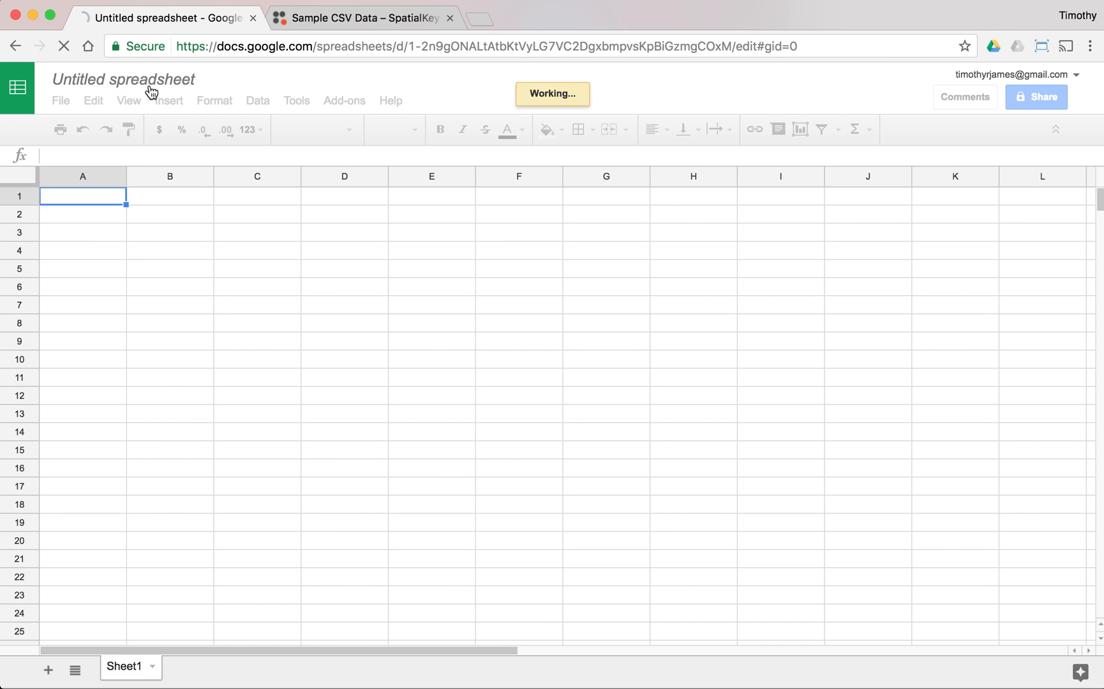
- Rename the untitled spreadsheet to 'CSV Import Example'
double_click(149, 80)
text(CSV Import Example)
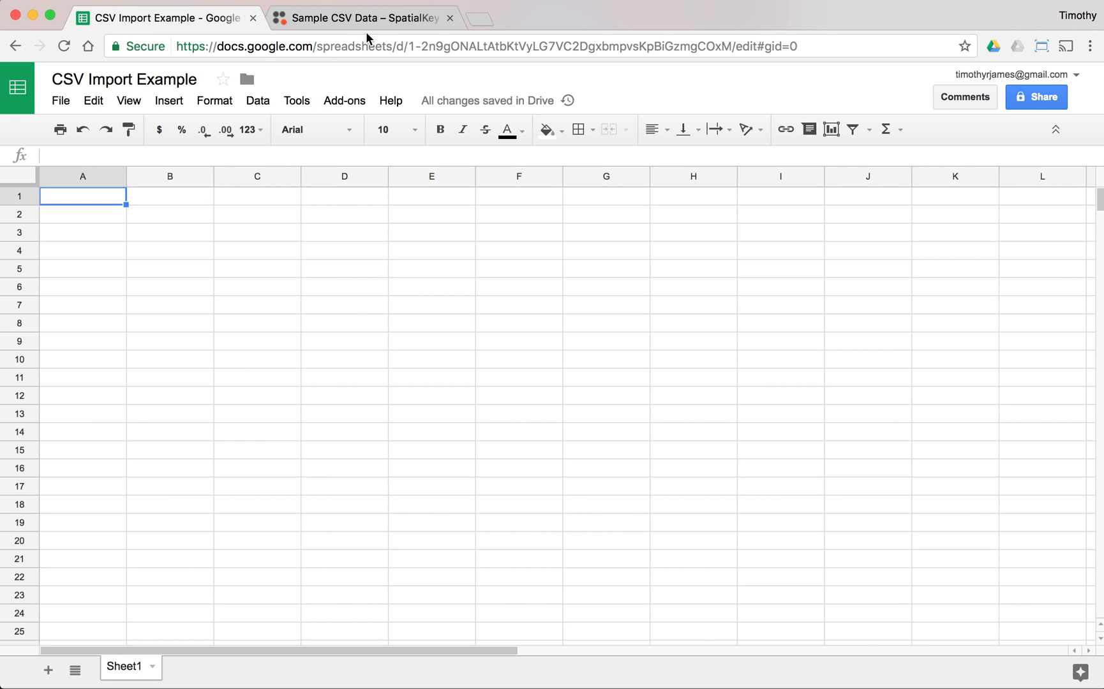
- Go to the SpatialKey Sample CSV Data page and find the Crime Records download
click(365, 18)
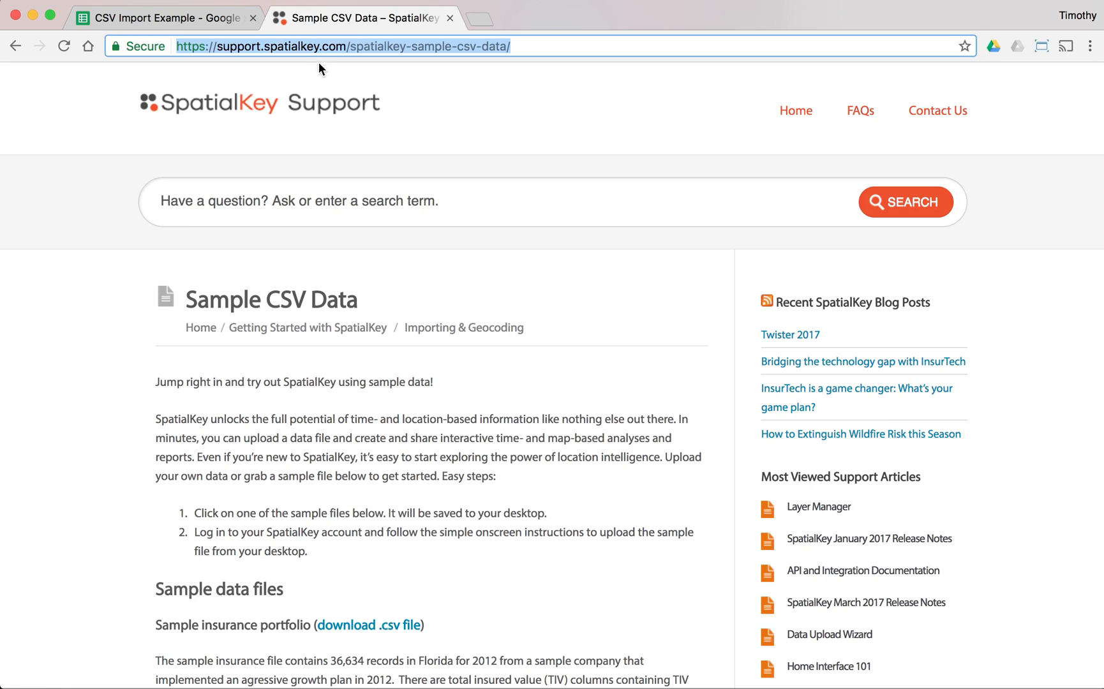
scroll(down, 3)
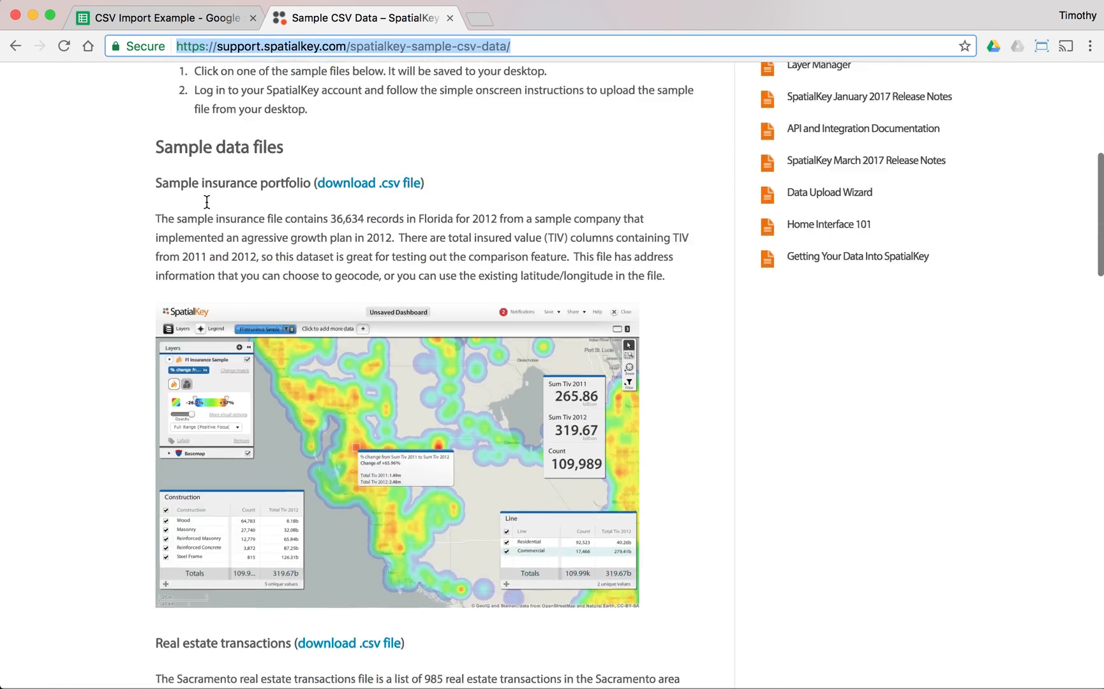
scroll(down, 3)
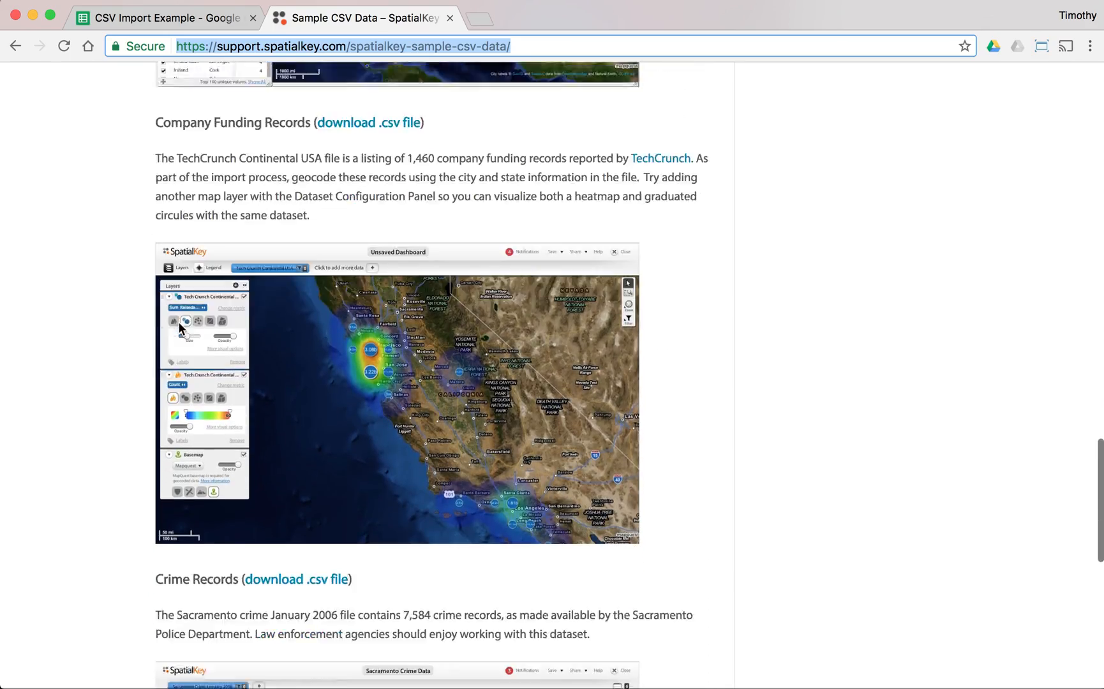
scroll(down, 3)
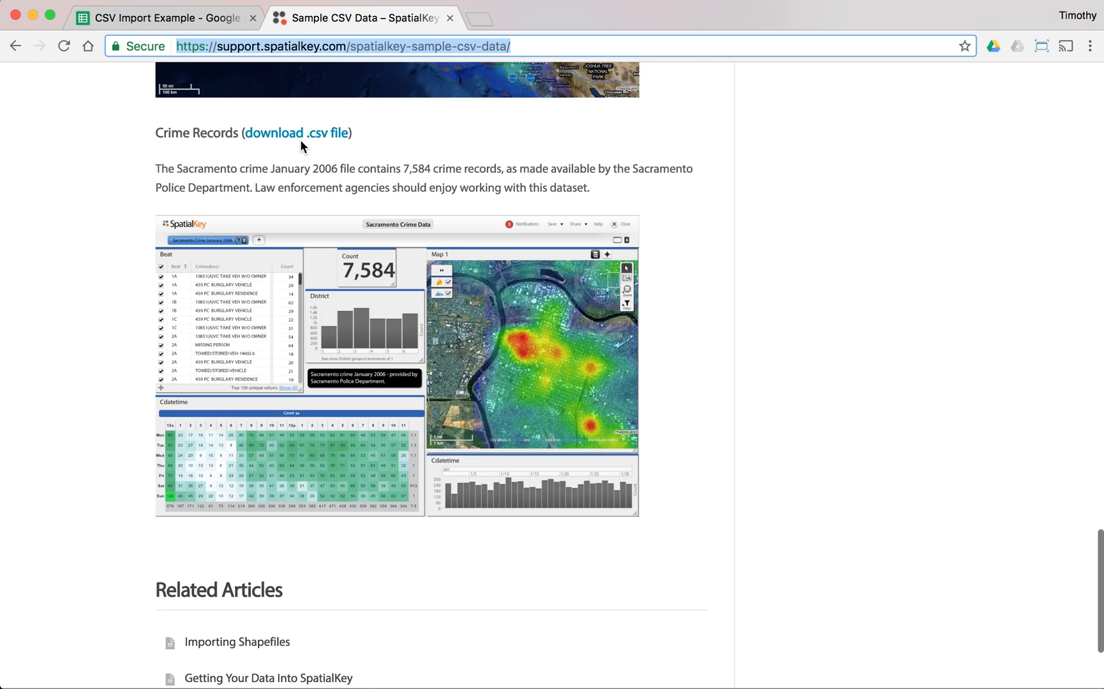
mouse_move(192, 32)
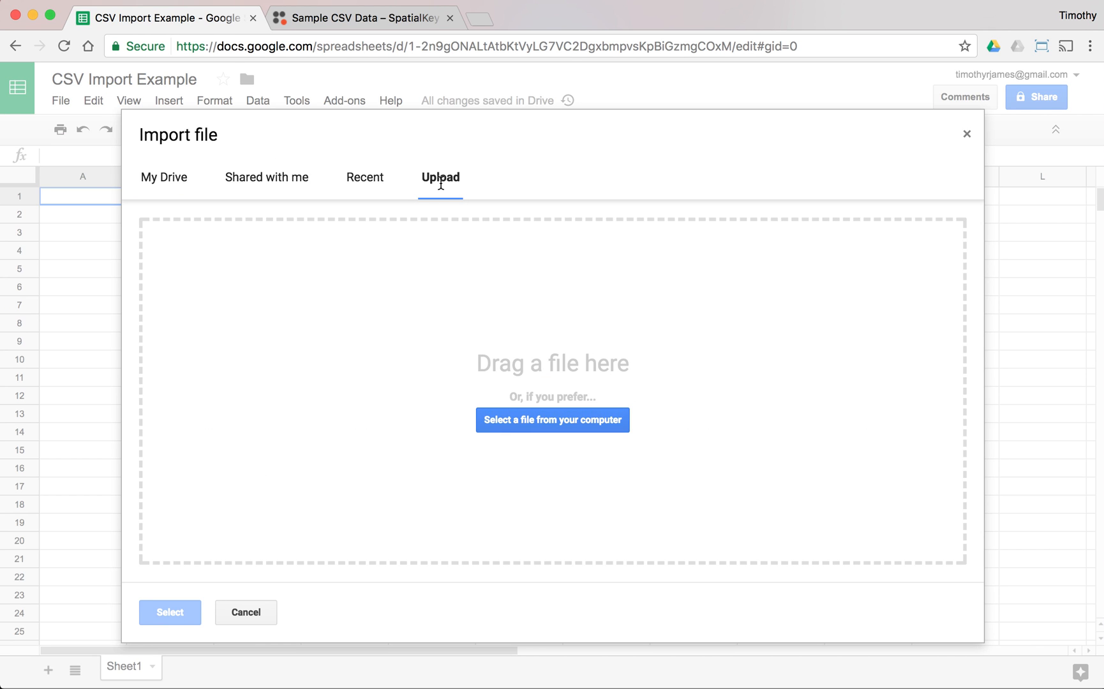
mouse_move(554, 423)
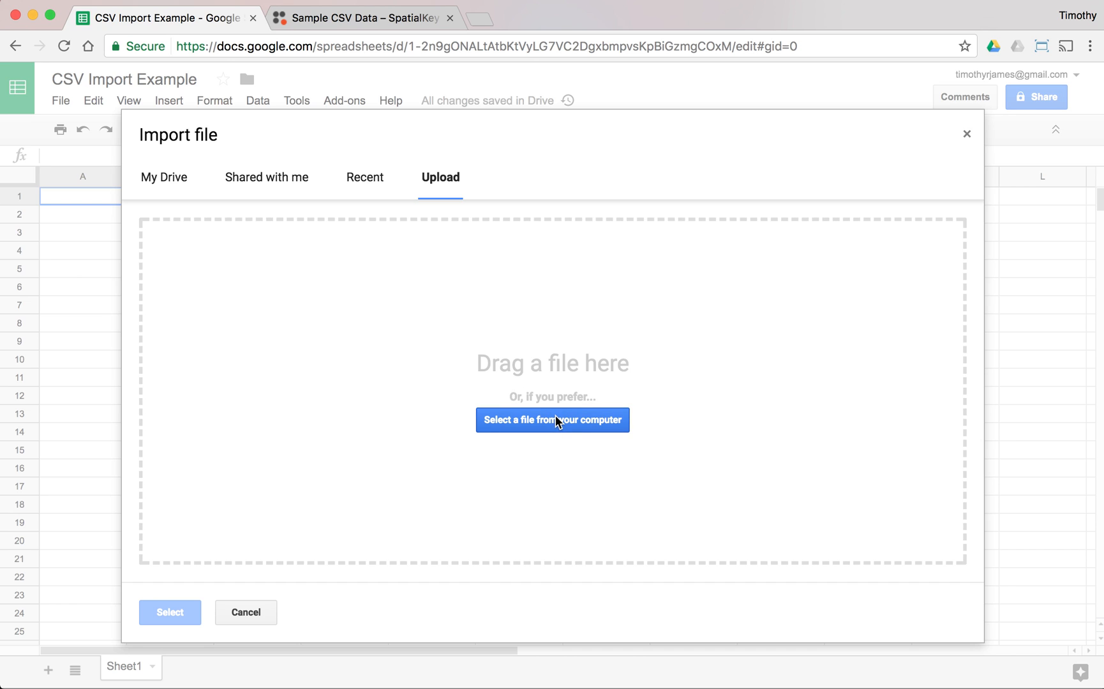
- Upload SacramentocrimeJanuary2006.csv from the computer, found by searching 'sacr'
click(552, 420)
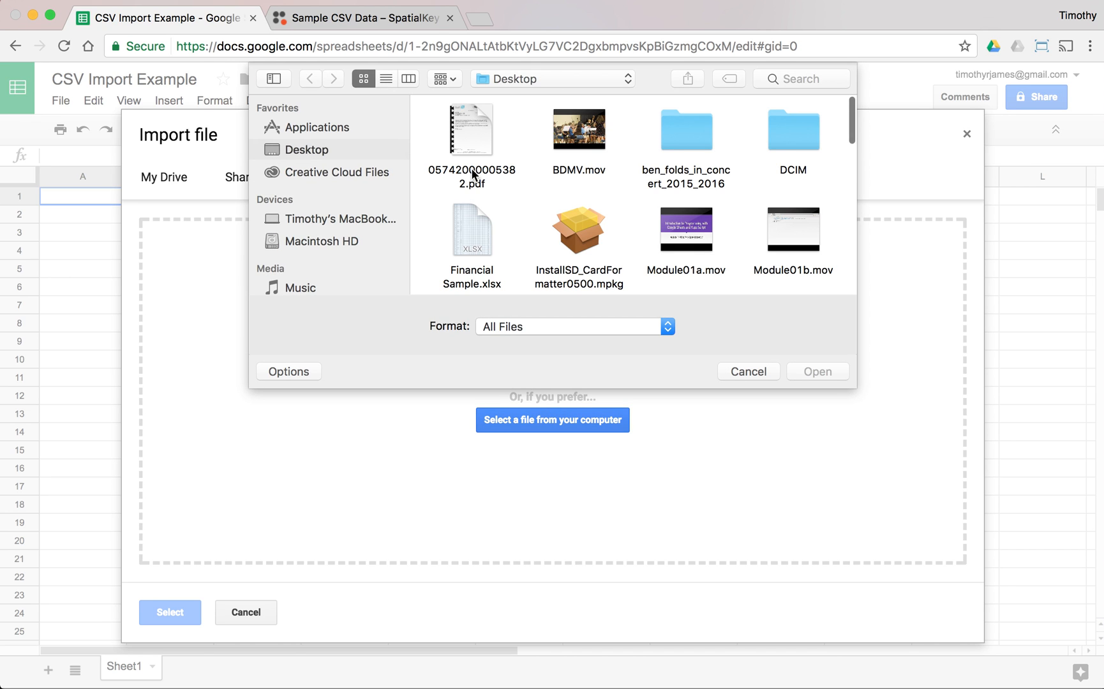
scroll(down, 3)
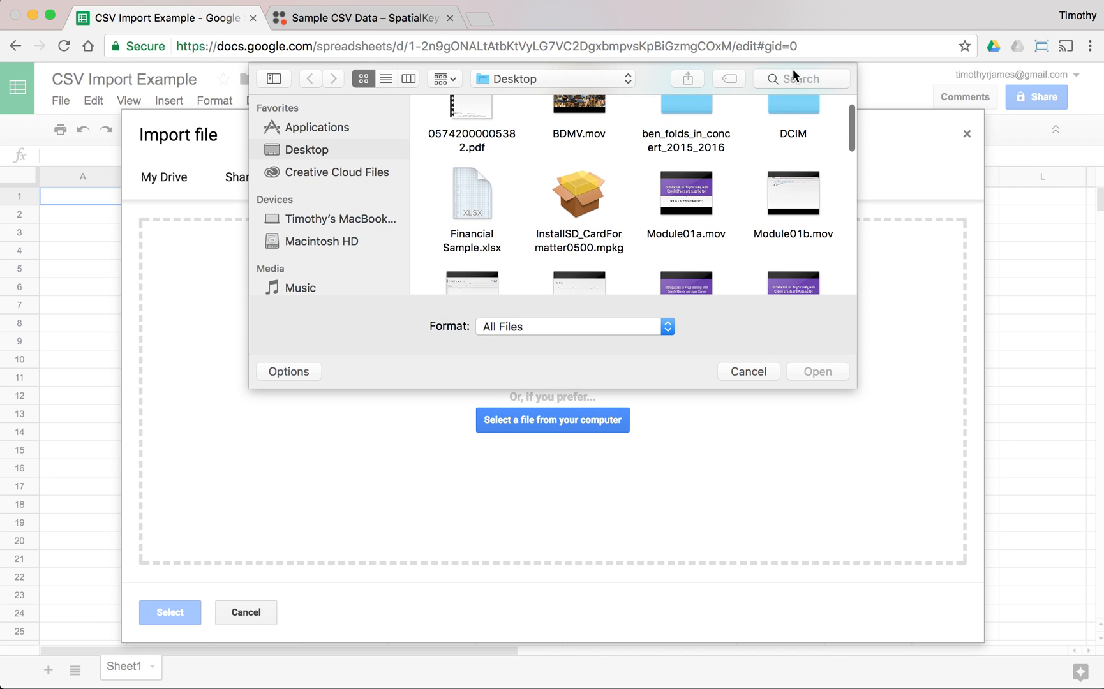
text(sacra)
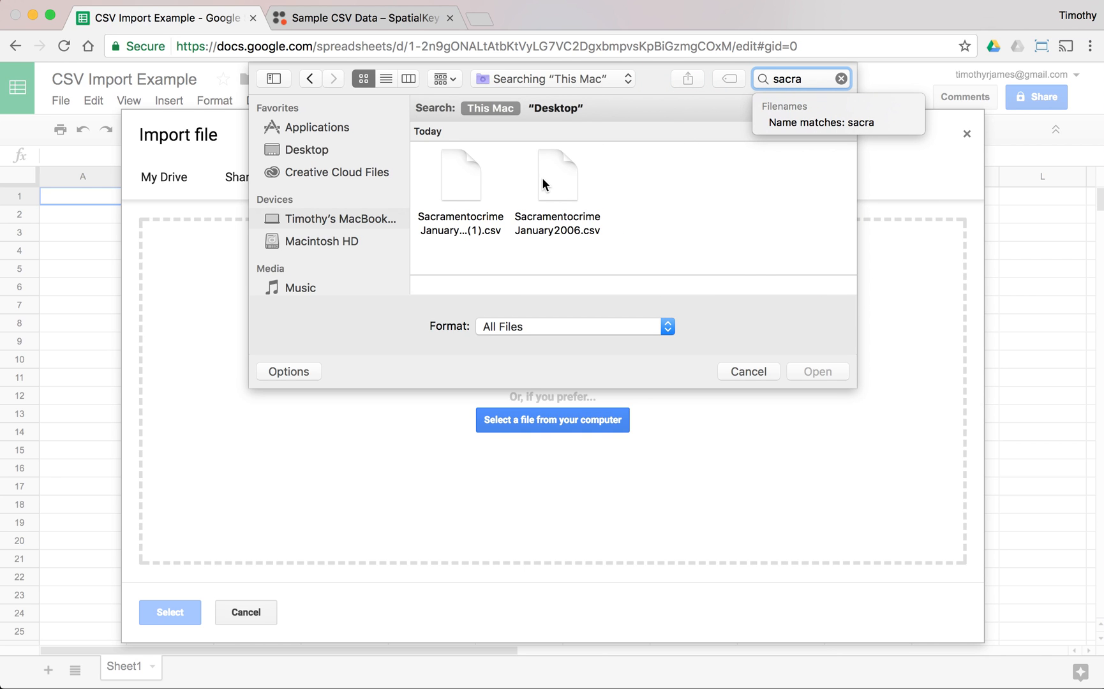
click(557, 175)
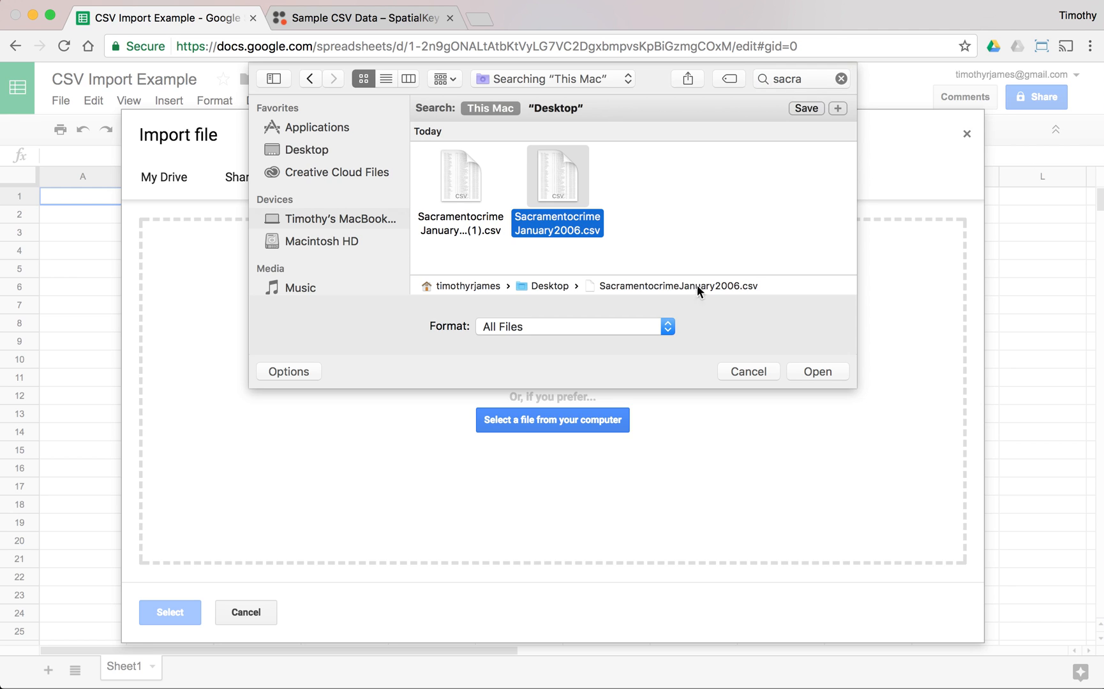
click(817, 372)
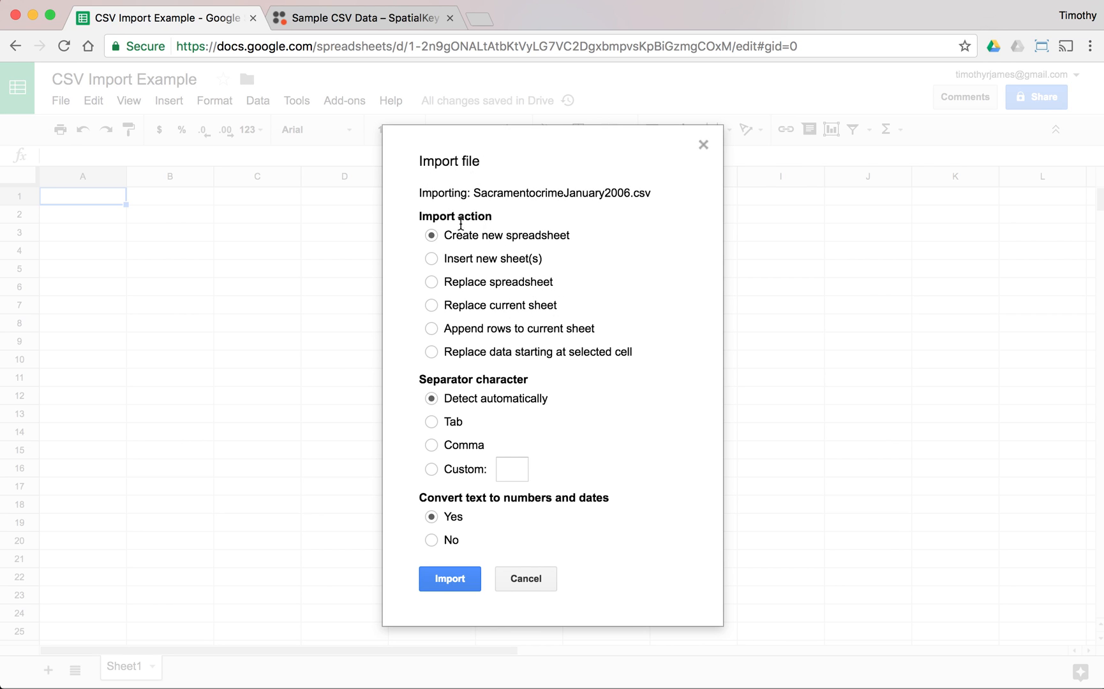
mouse_move(503, 245)
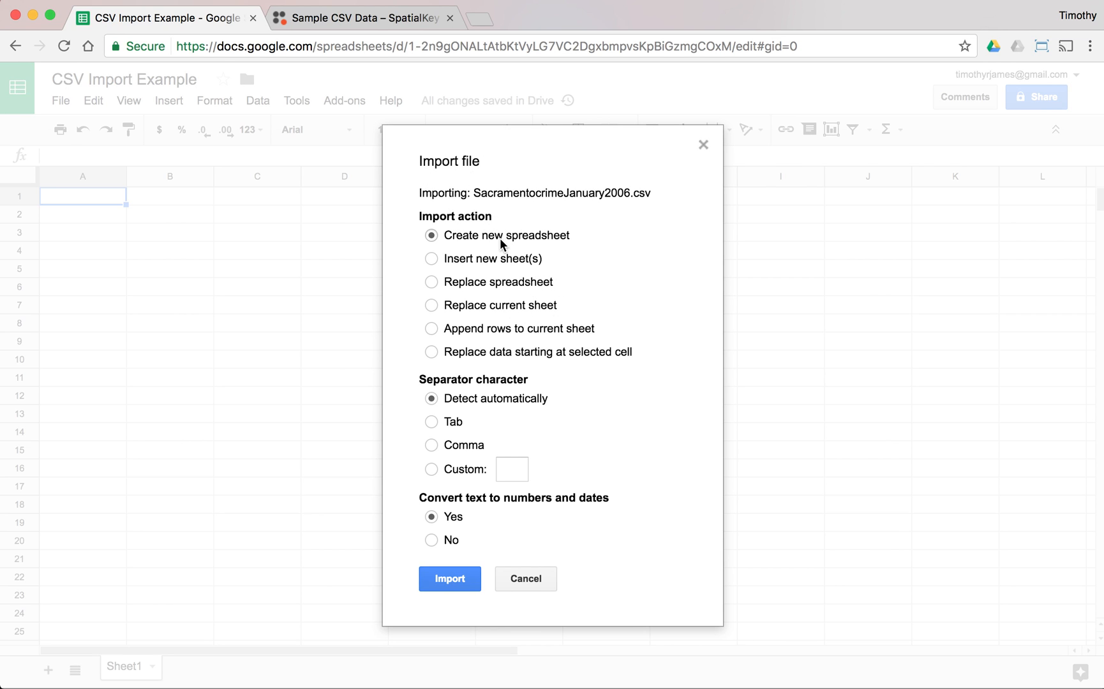
- Import the CSV to replace the current sheet, with the separator detected automatically
click(431, 305)
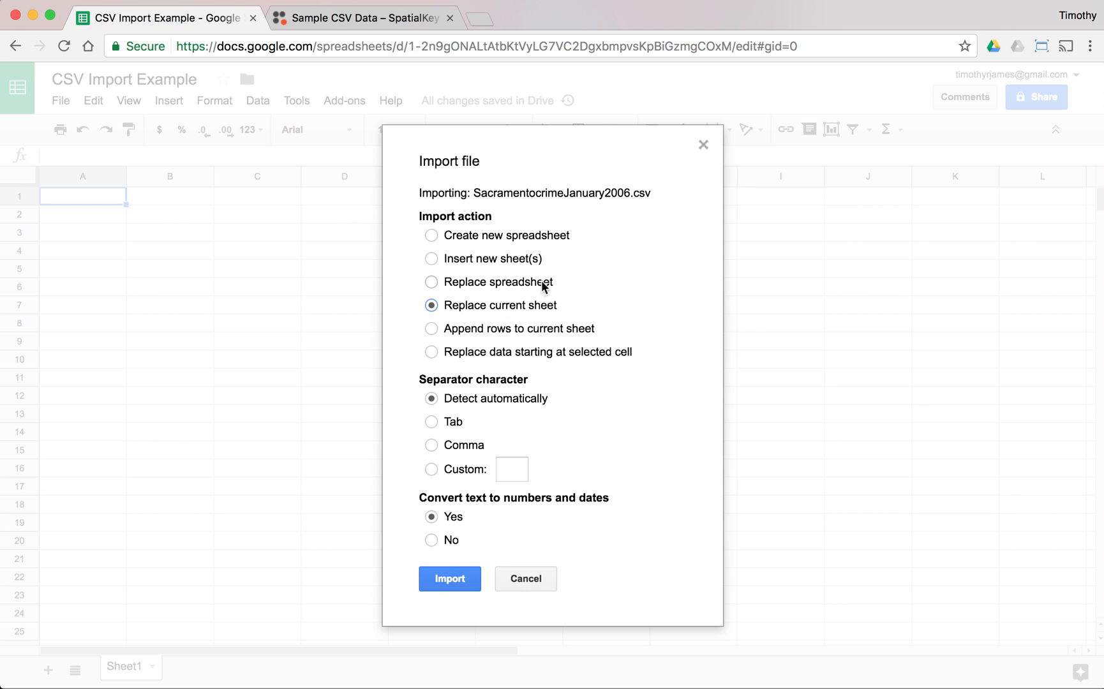
mouse_move(486, 406)
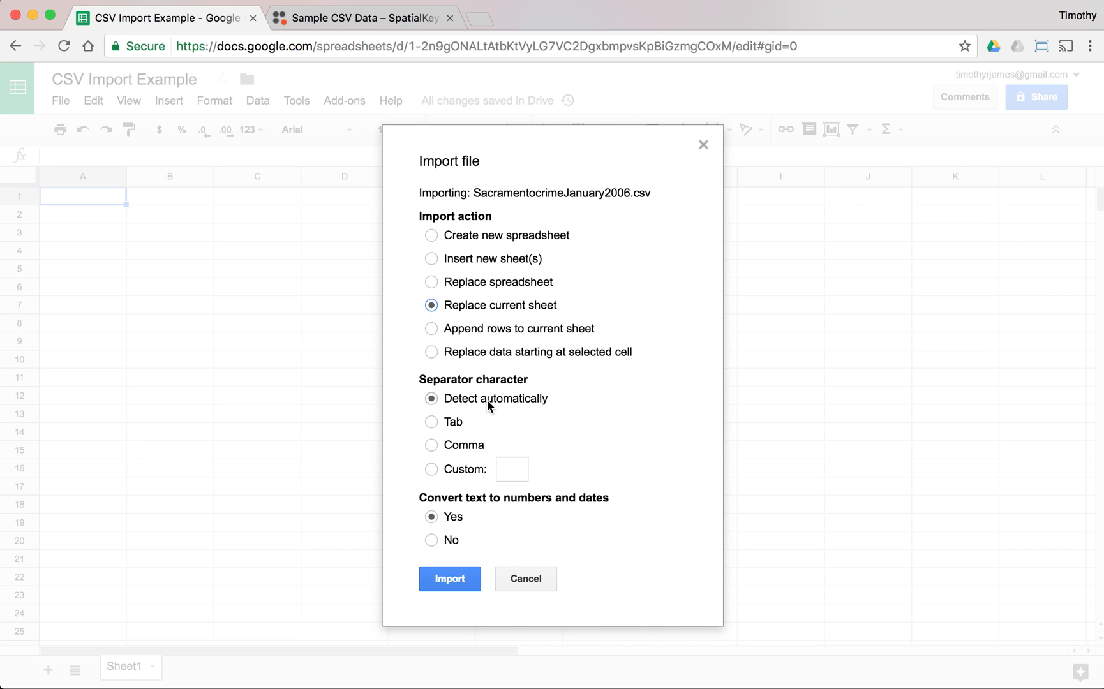
click(431, 445)
text(,)
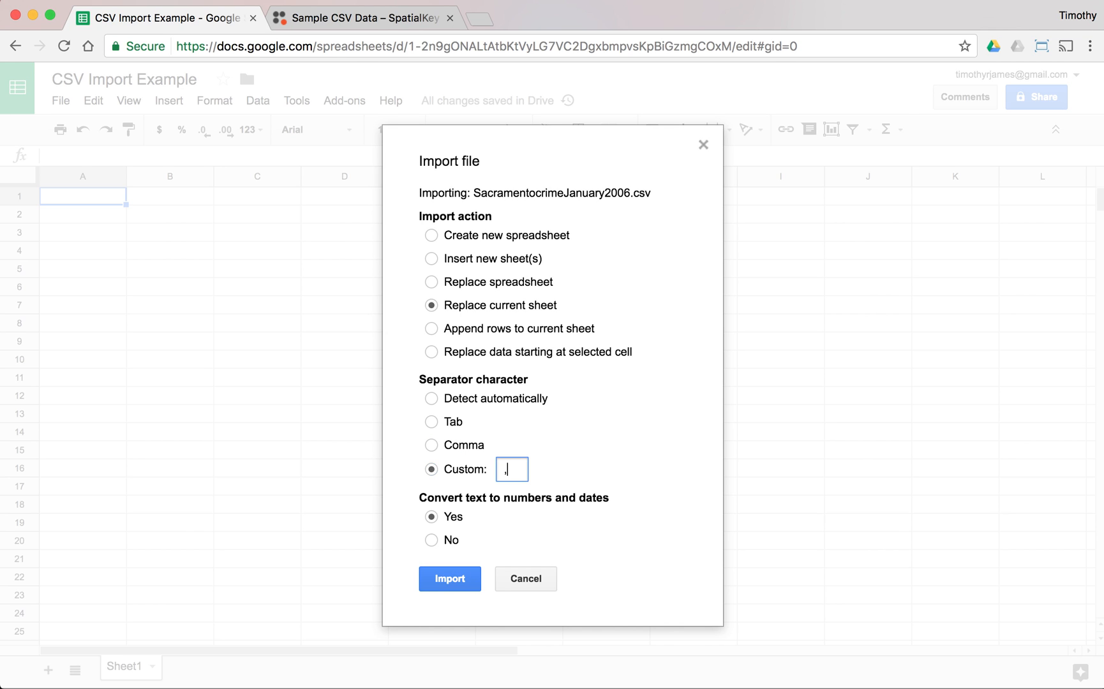
click(431, 399)
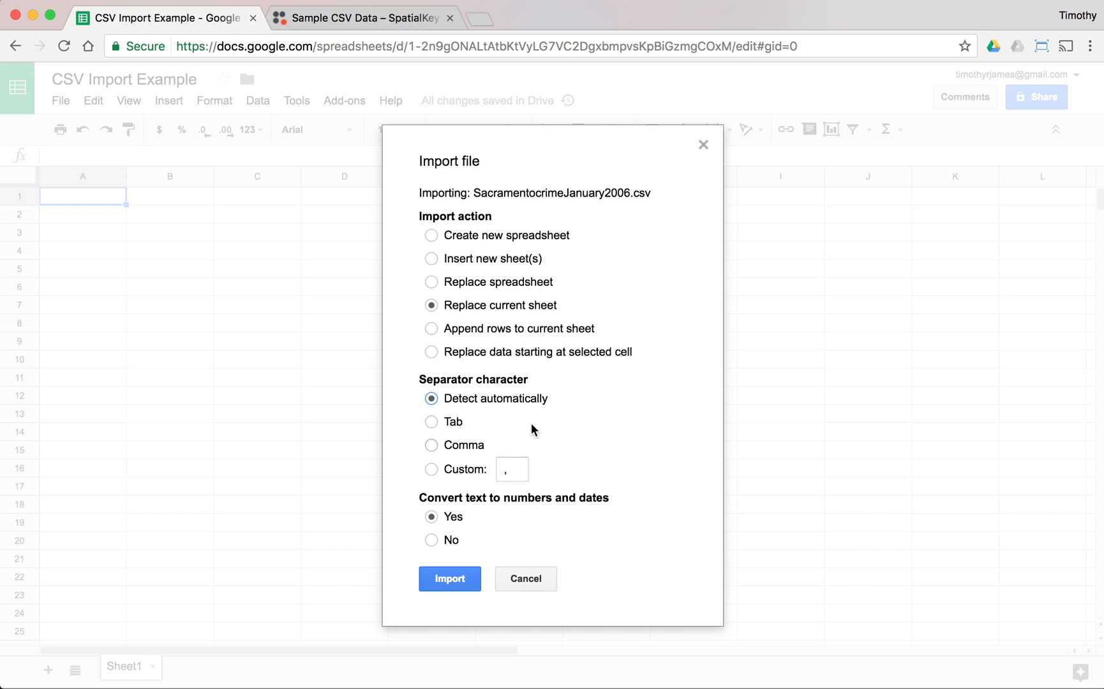
mouse_move(450, 531)
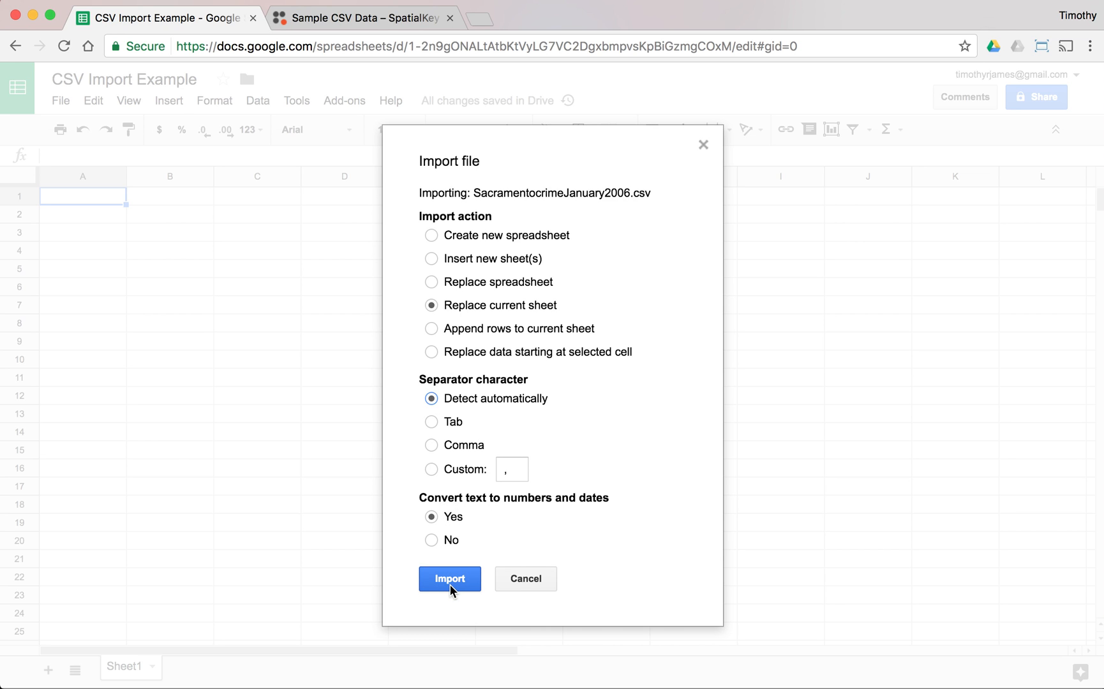
mouse_move(471, 569)
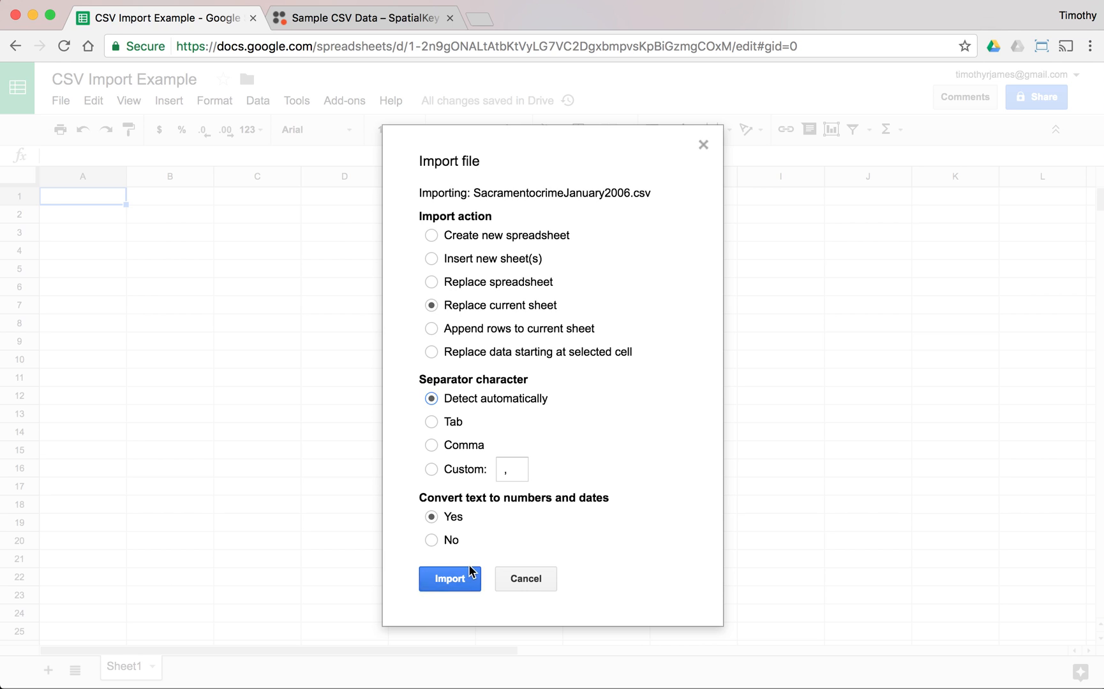
click(449, 579)
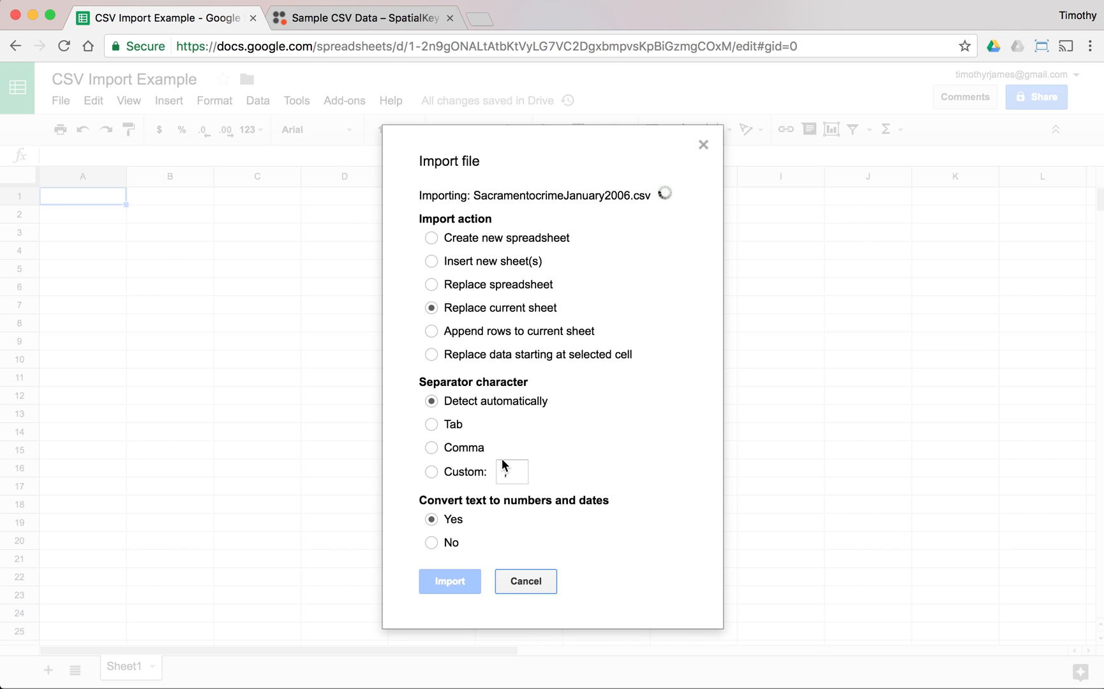
click(449, 582)
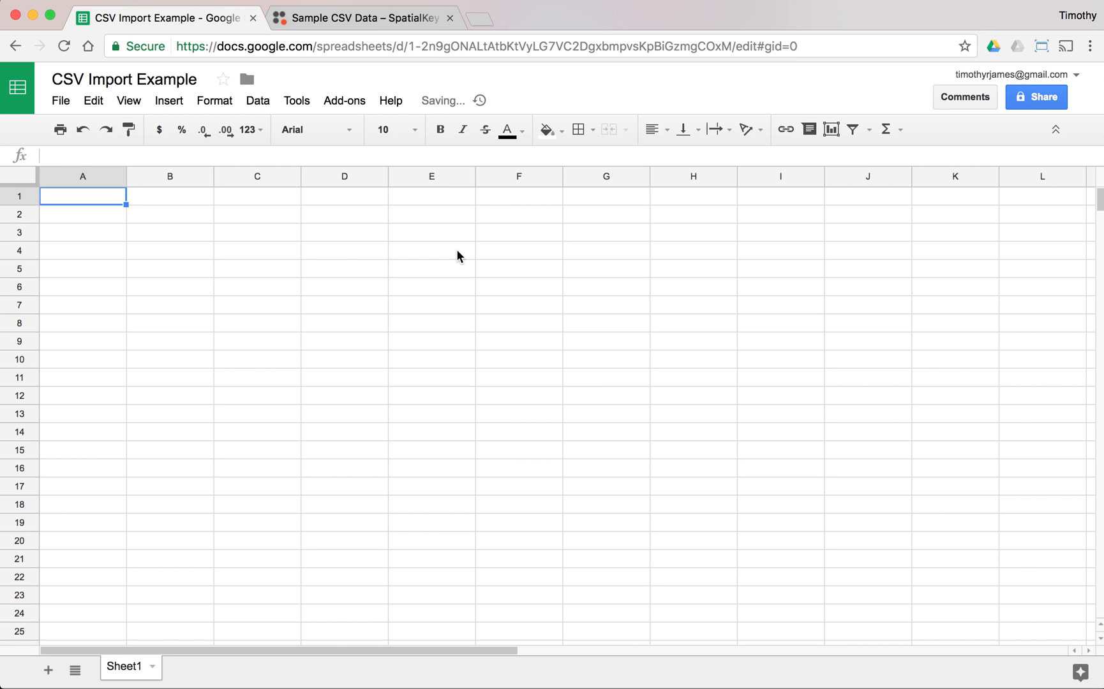
mouse_move(196, 254)
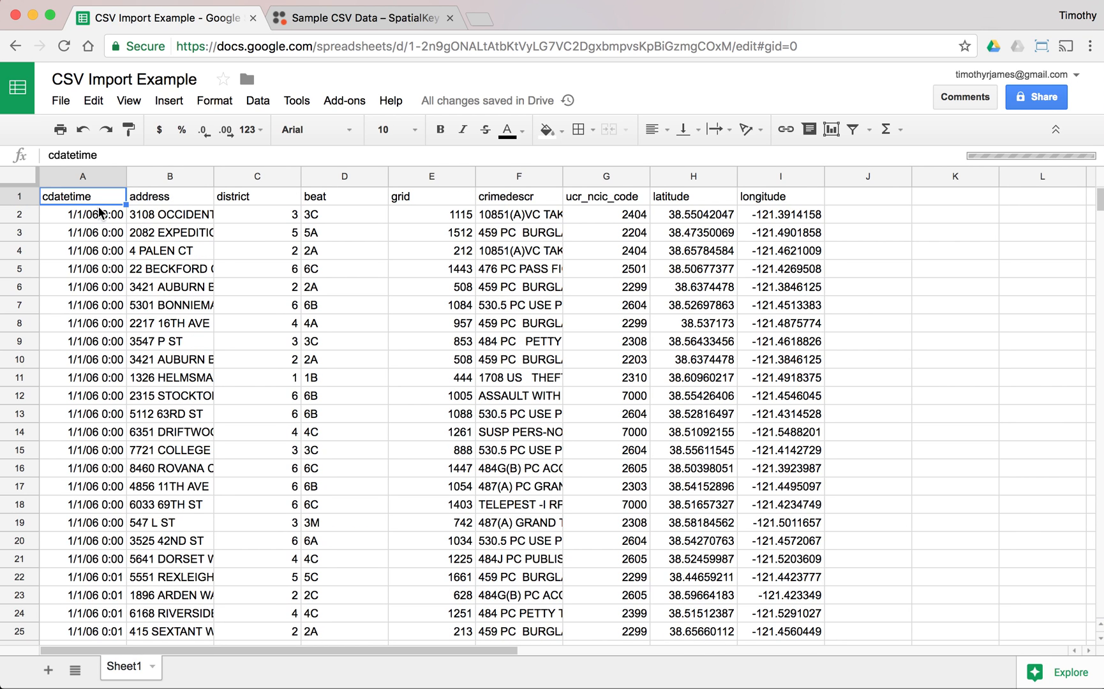
- Check imported headers and values such as district, ucr_ncic_code and longitude
click(257, 197)
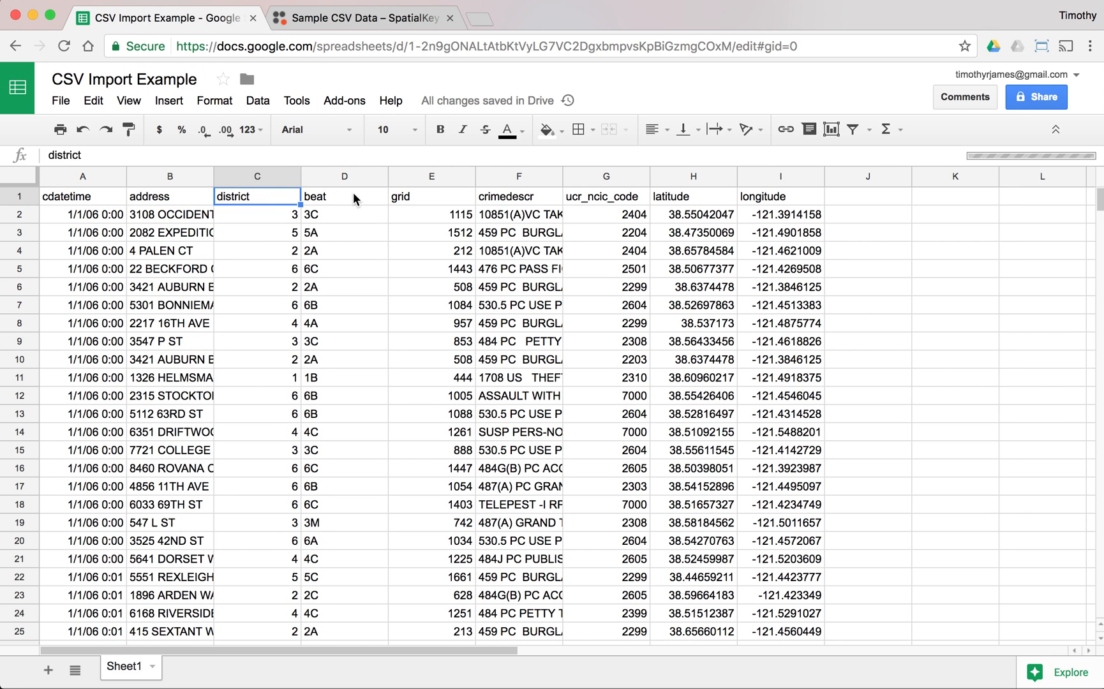
click(606, 197)
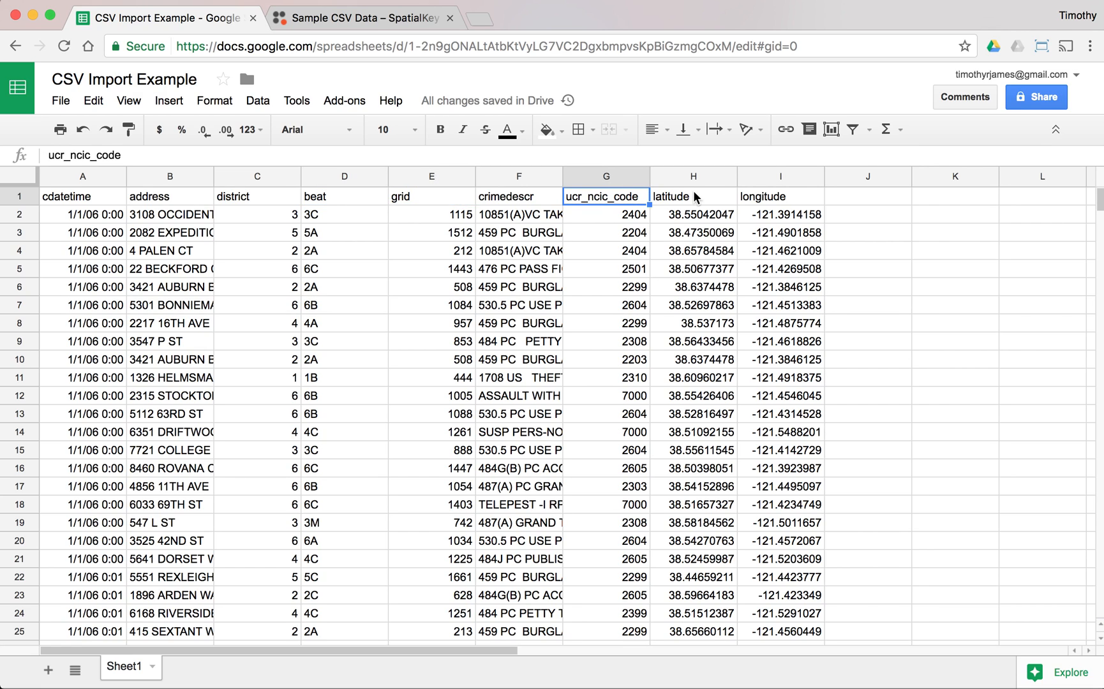
click(780, 197)
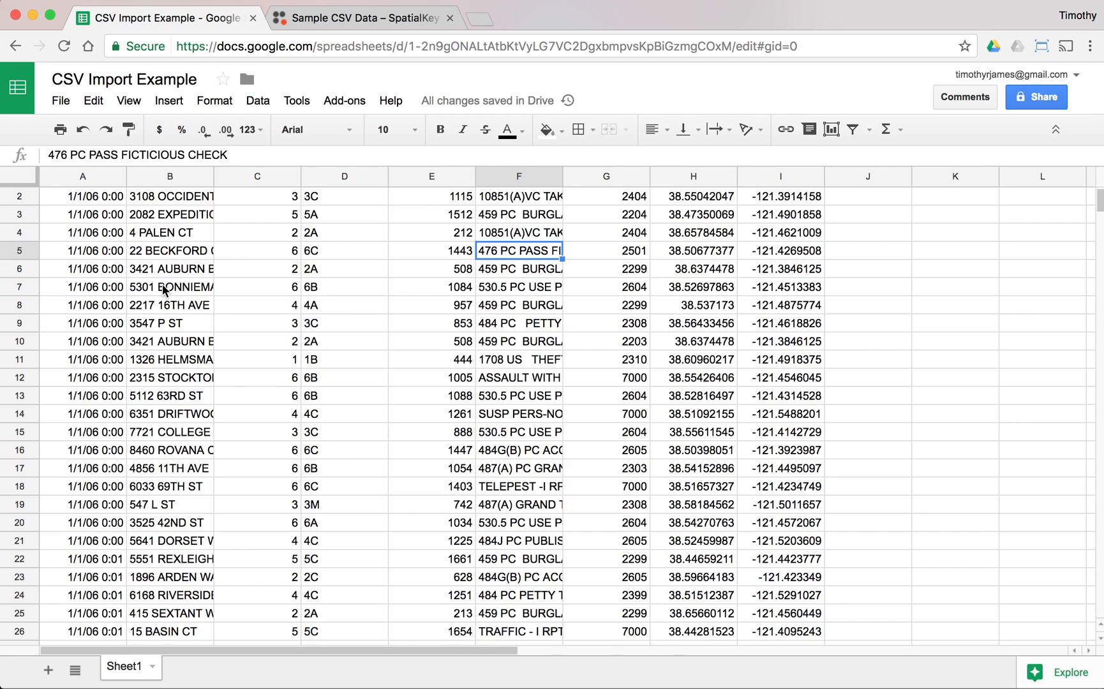
click(83, 287)
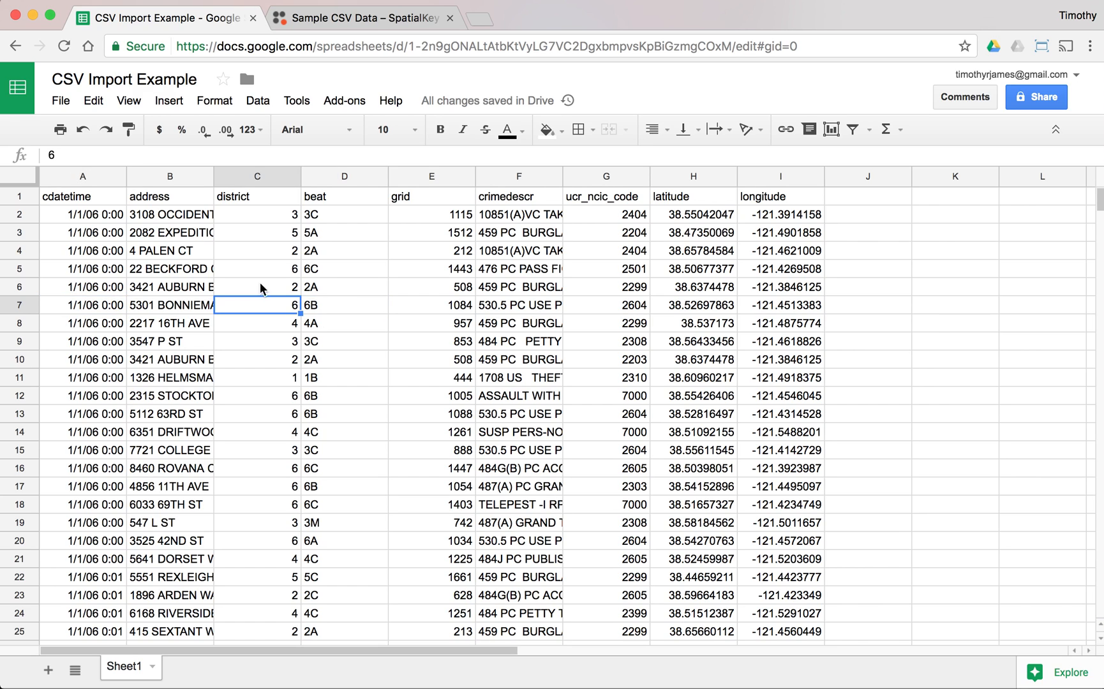
click(431, 270)
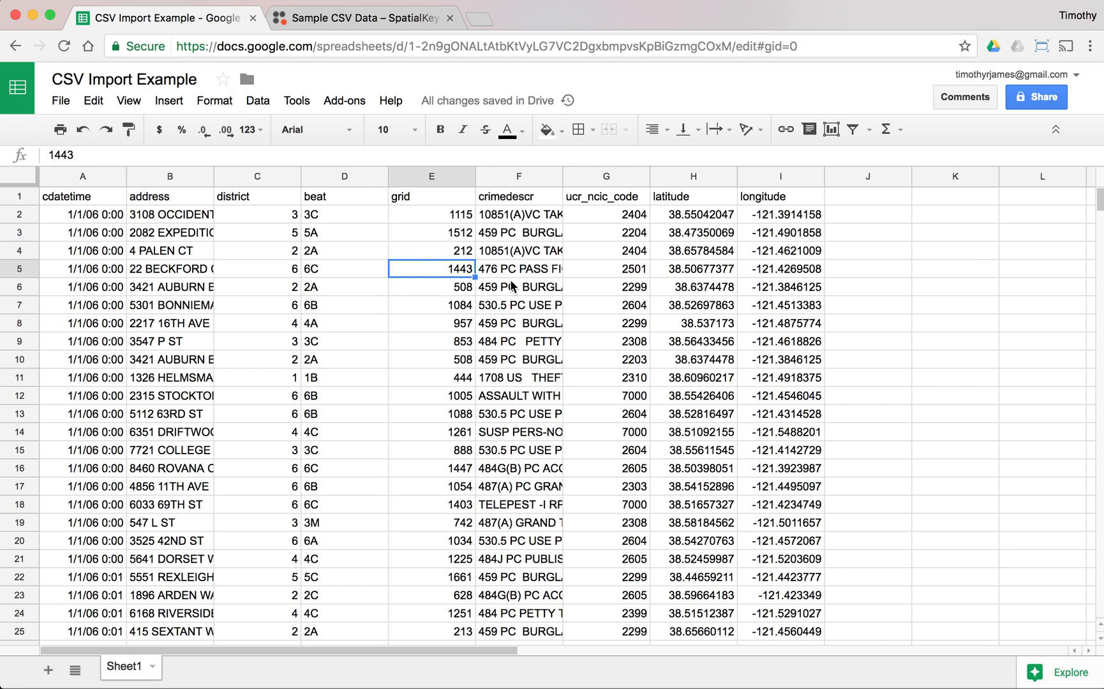
click(606, 269)
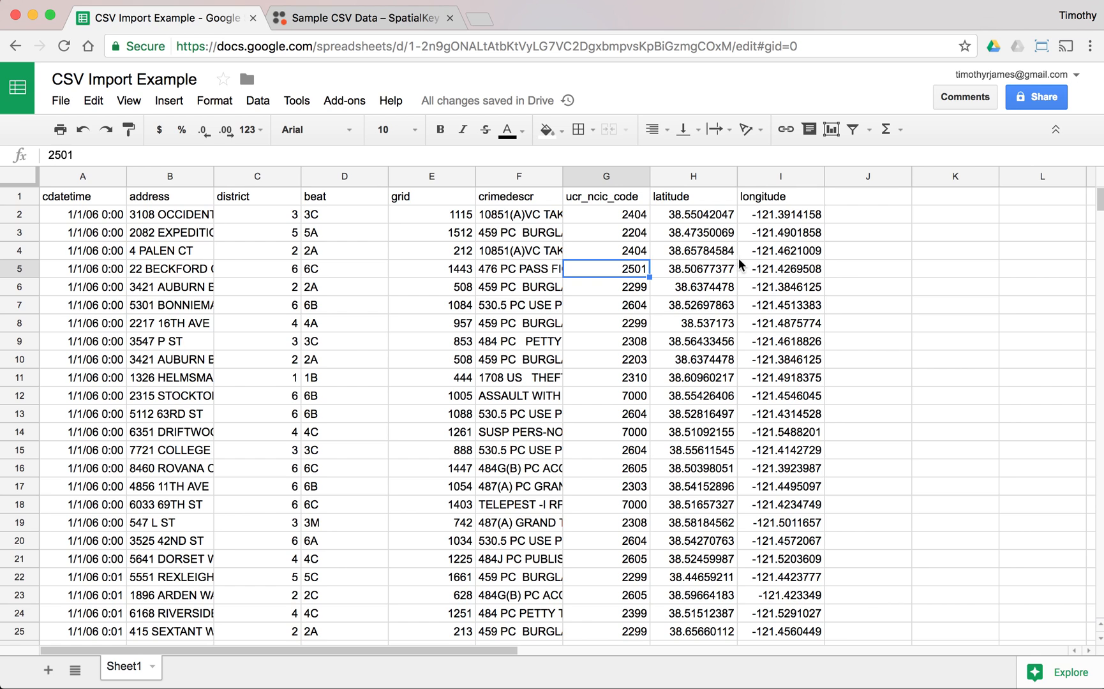
click(781, 250)
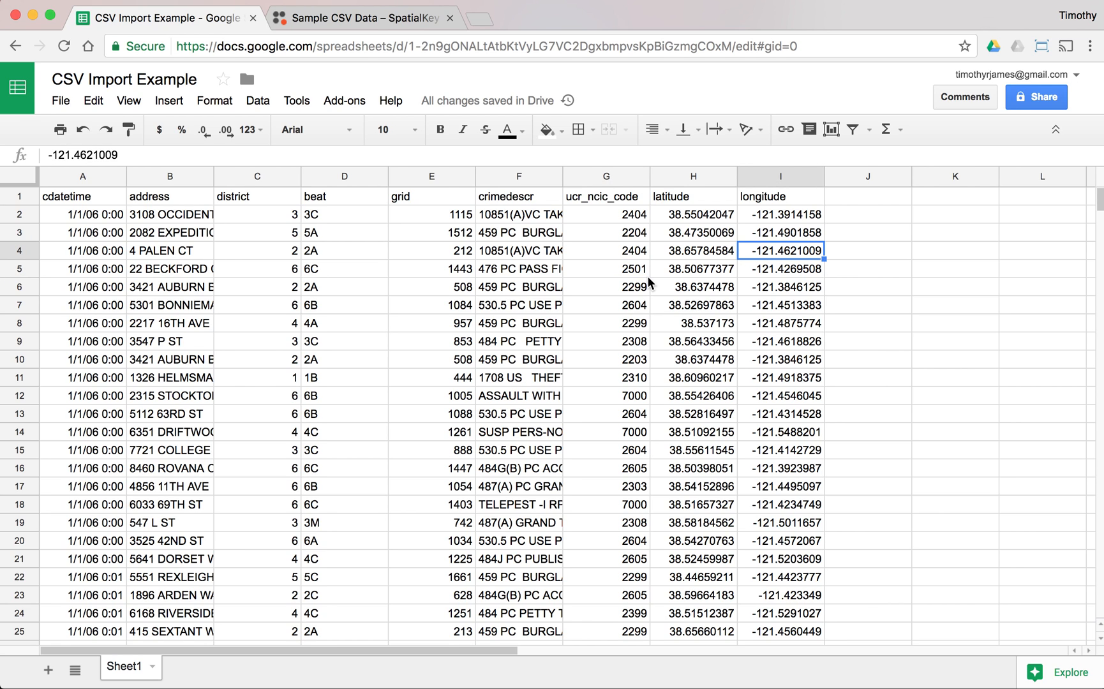
mouse_move(406, 239)
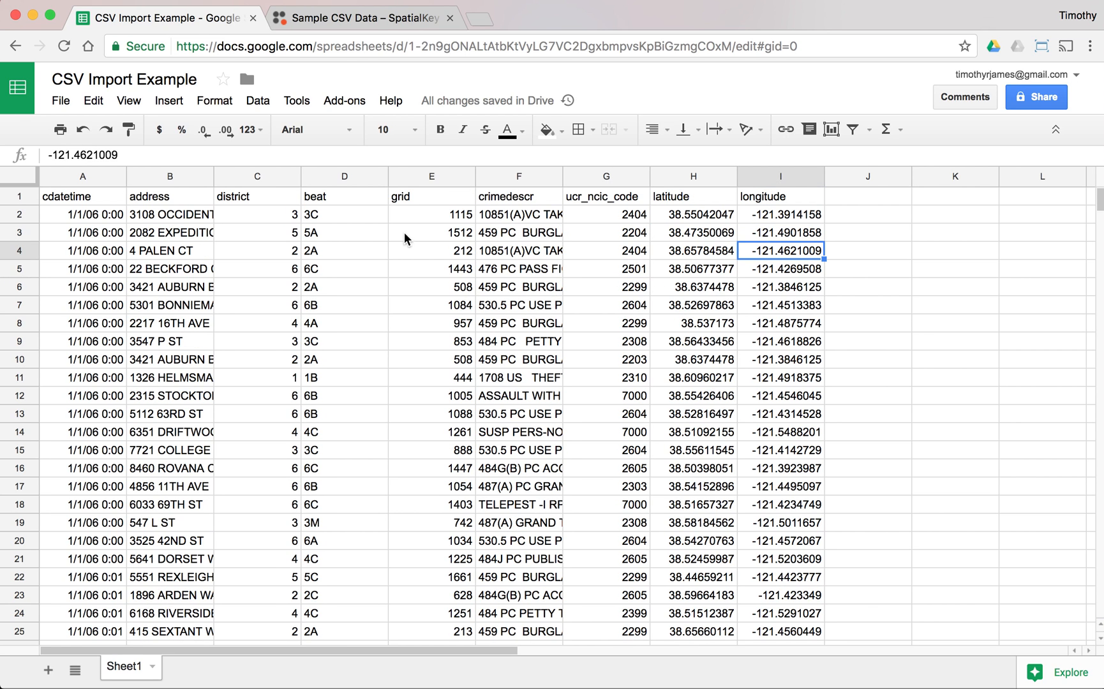
mouse_move(259, 299)
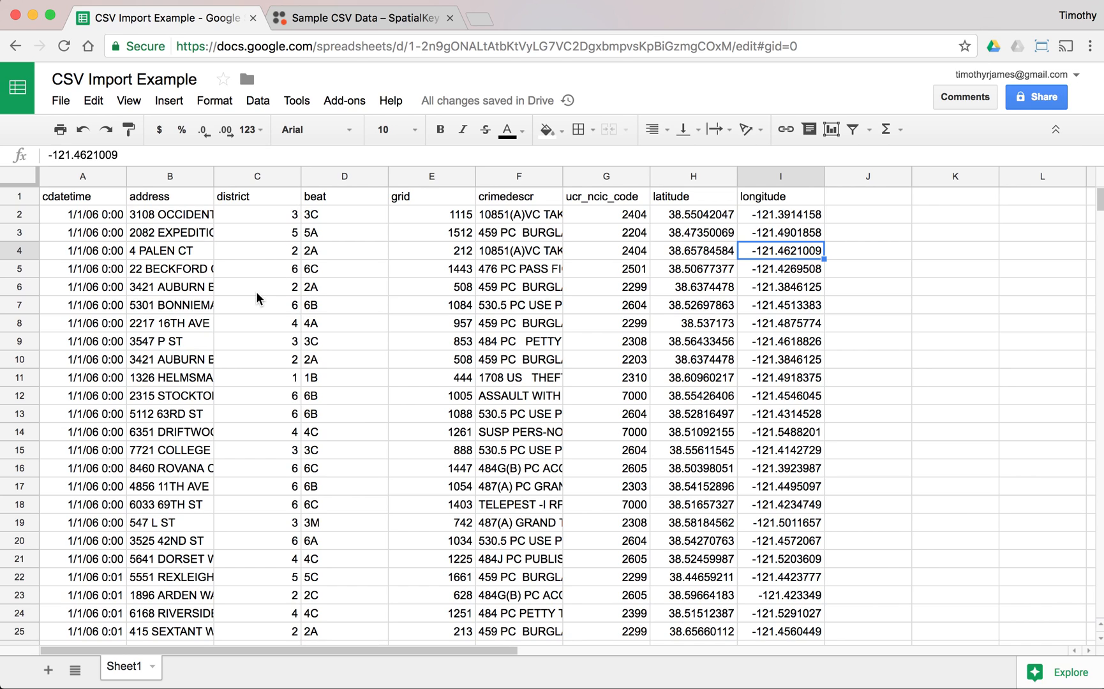
mouse_move(478, 254)
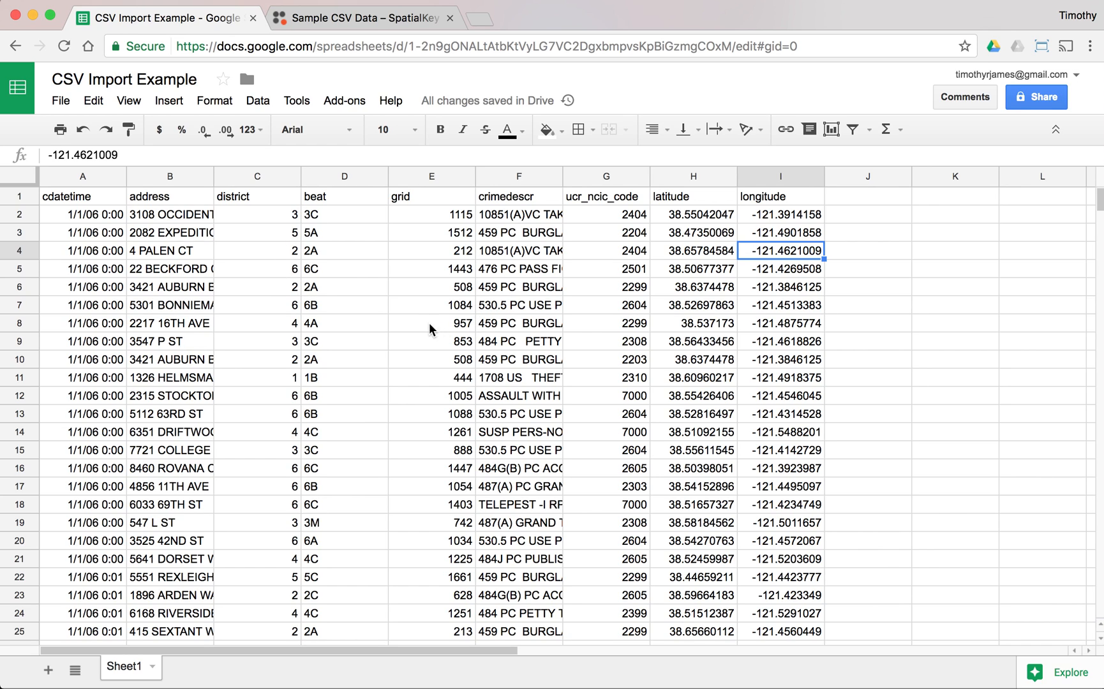
scroll(down, 3)
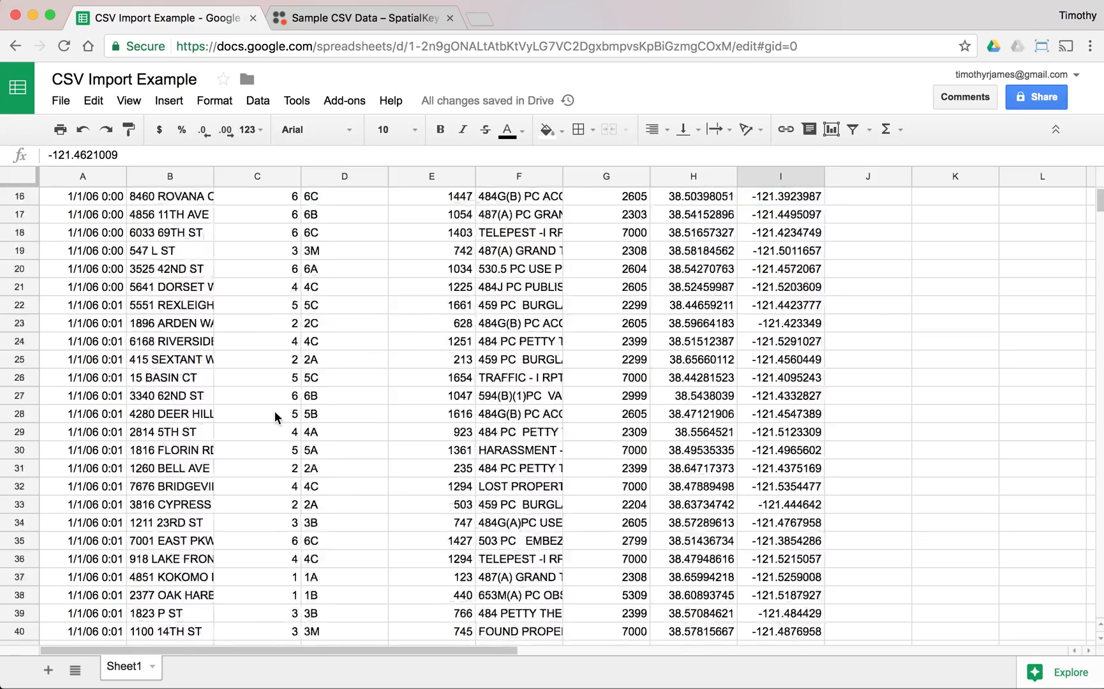
scroll(down, 3)
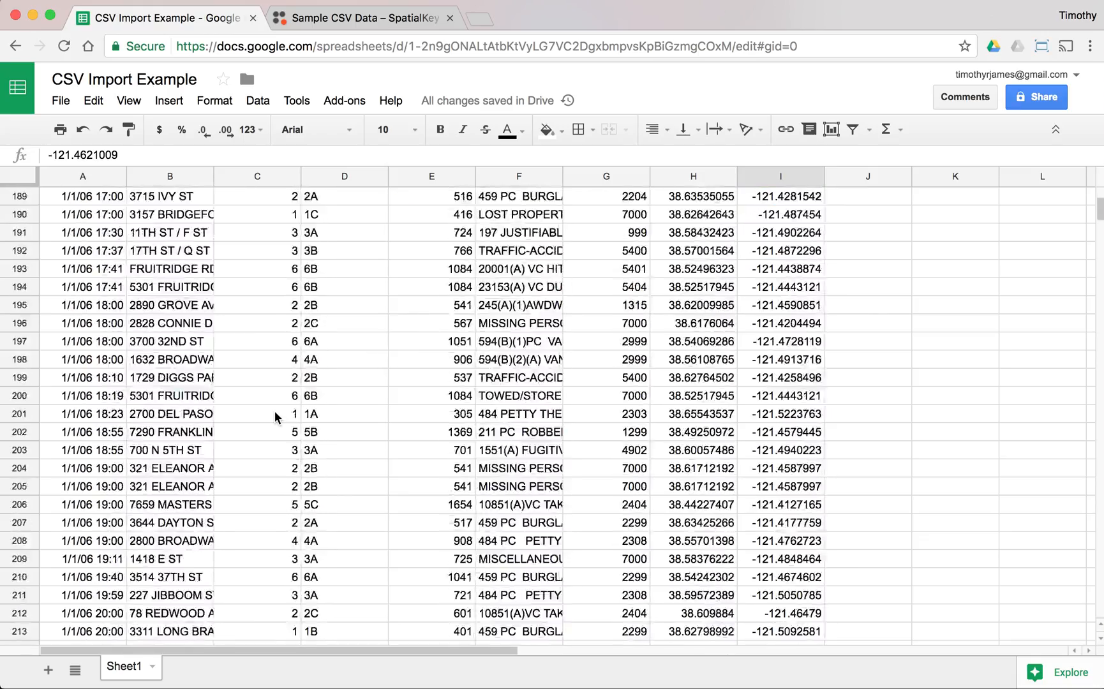
scroll(down, 3)
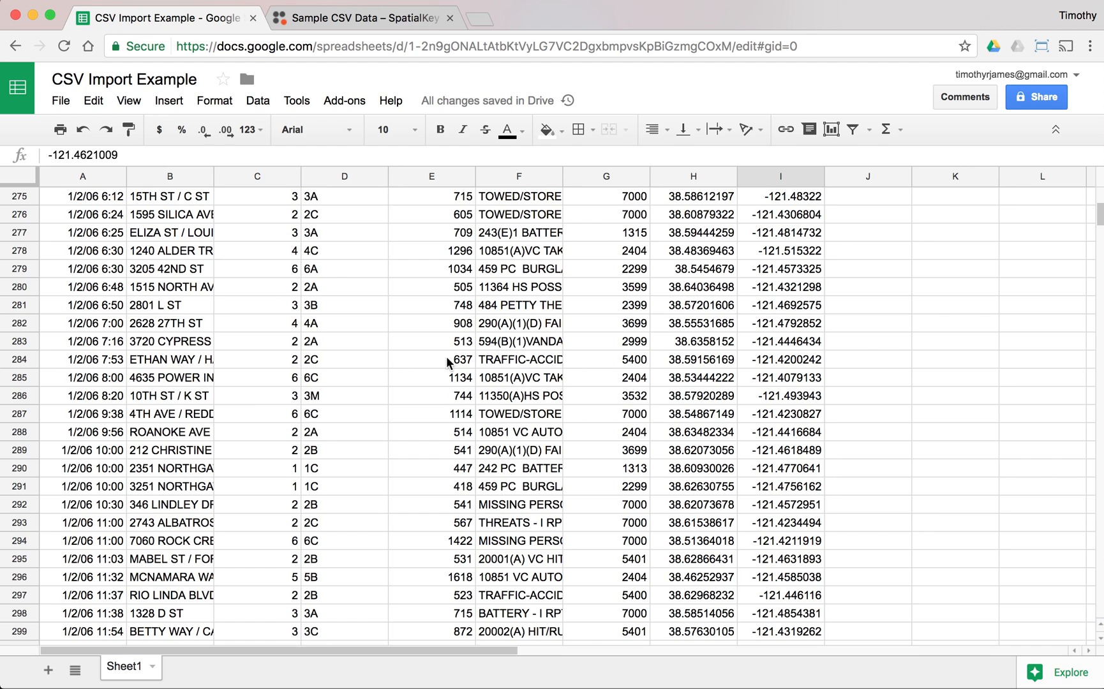
click(83, 359)
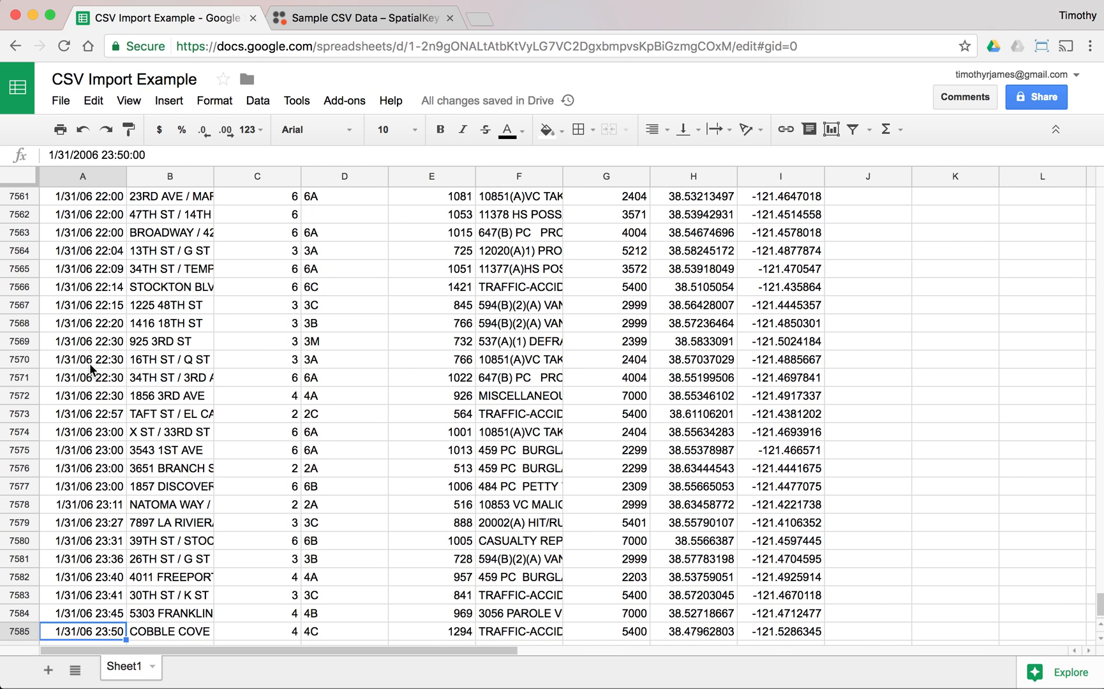
scroll(down, 3)
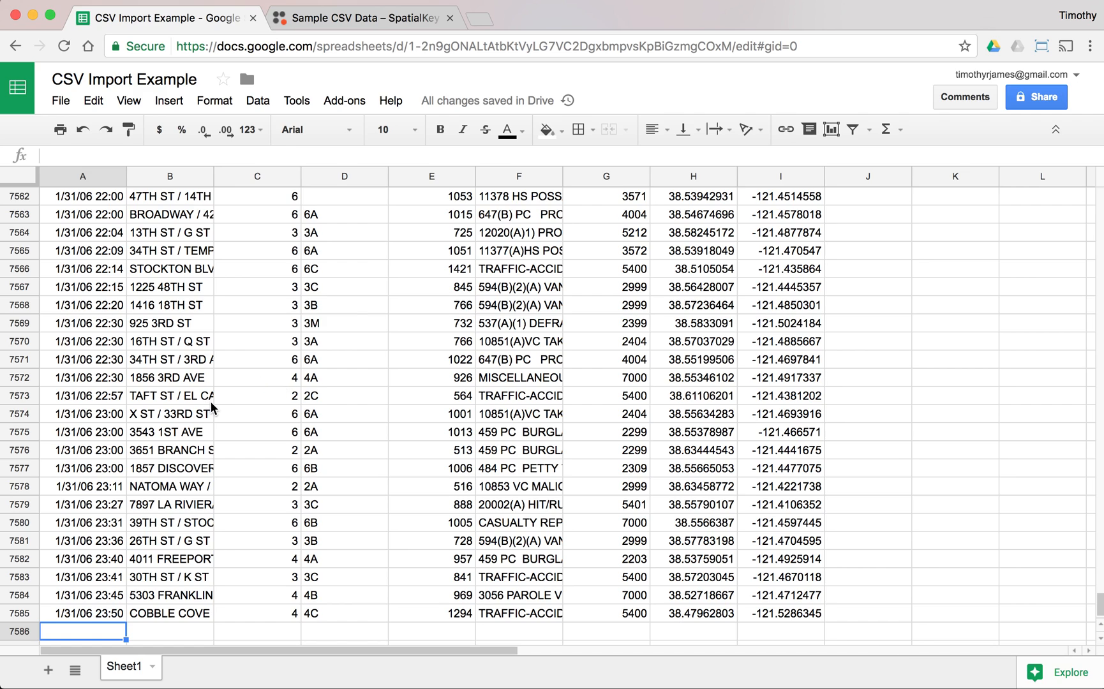
mouse_move(327, 406)
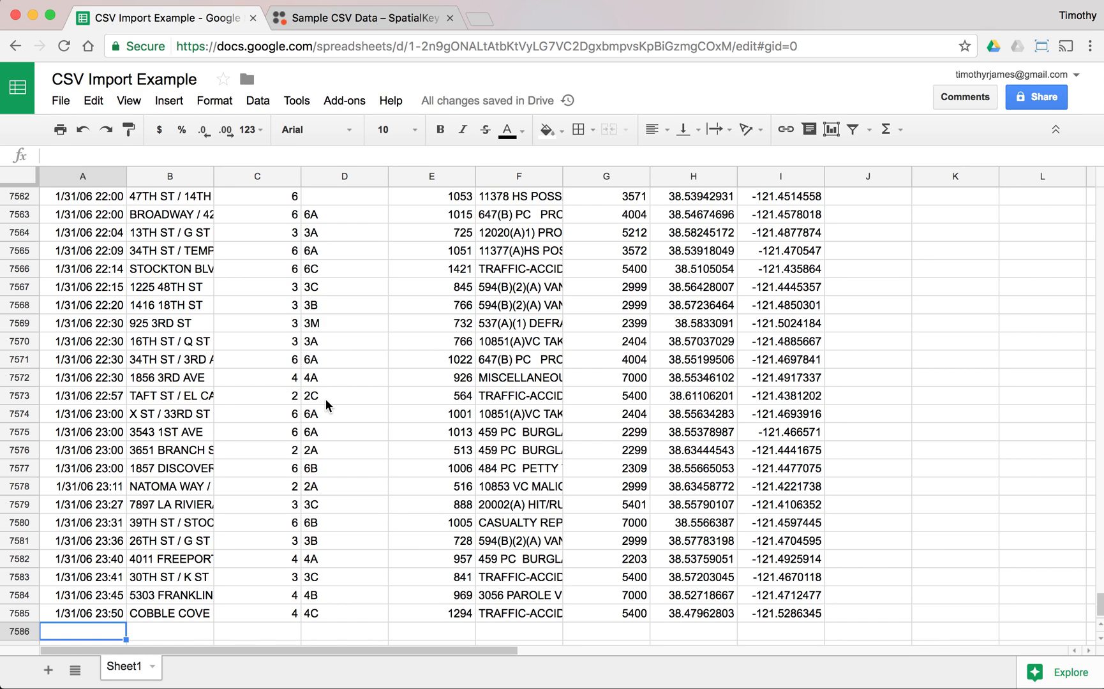
mouse_move(231, 549)
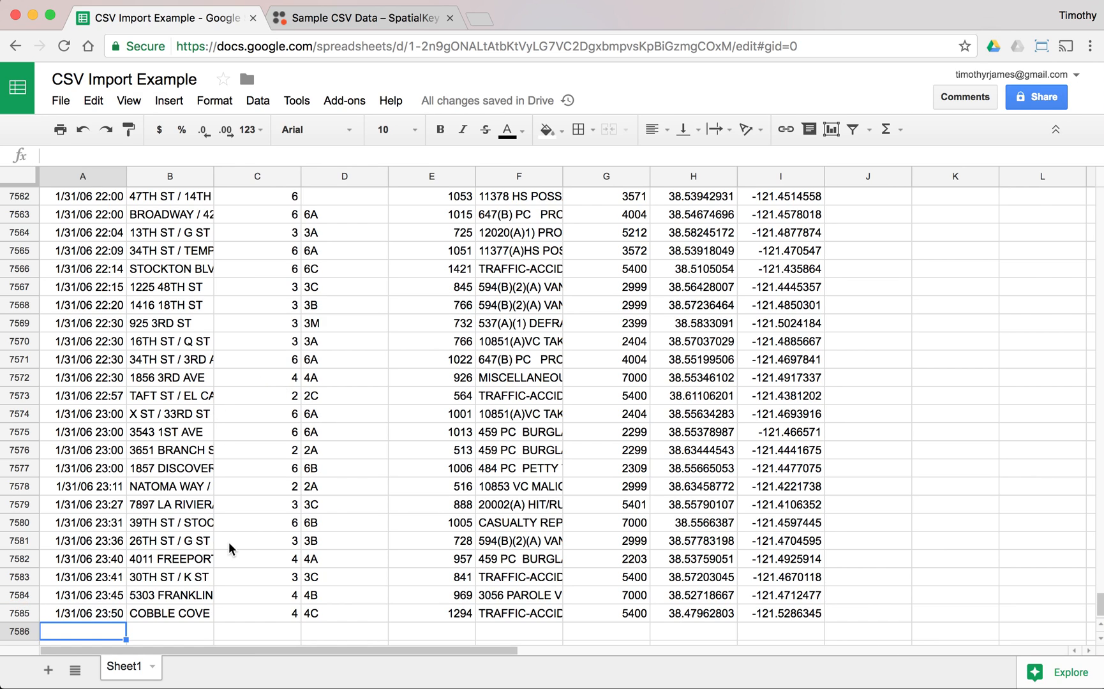
scroll(up, 3)
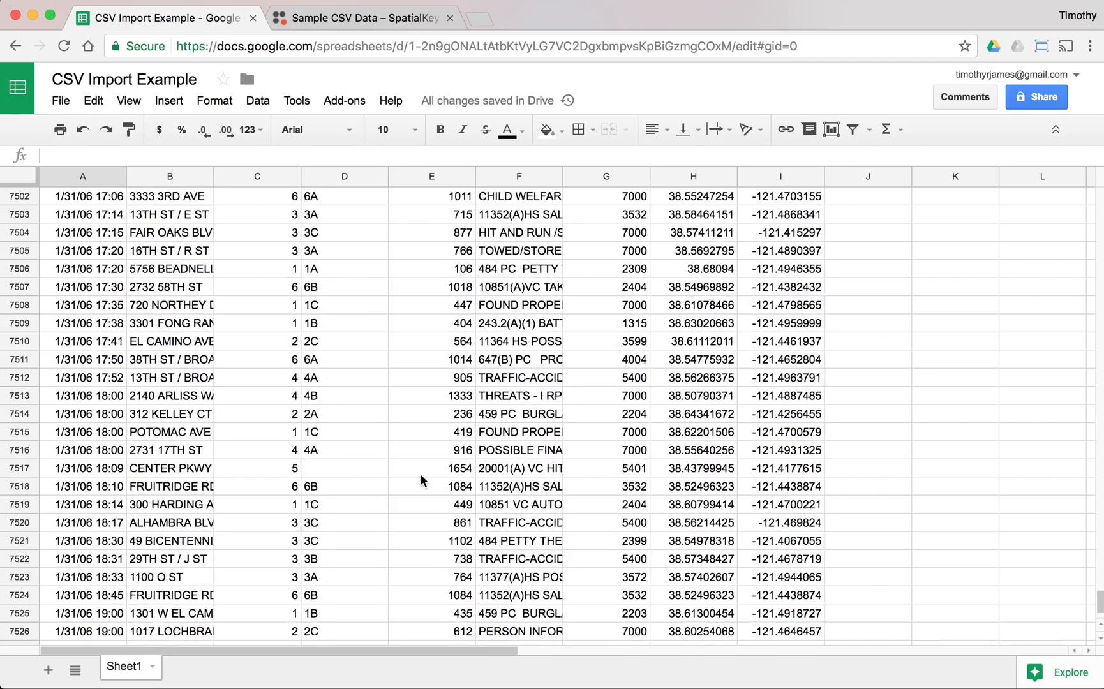
scroll(up, 3)
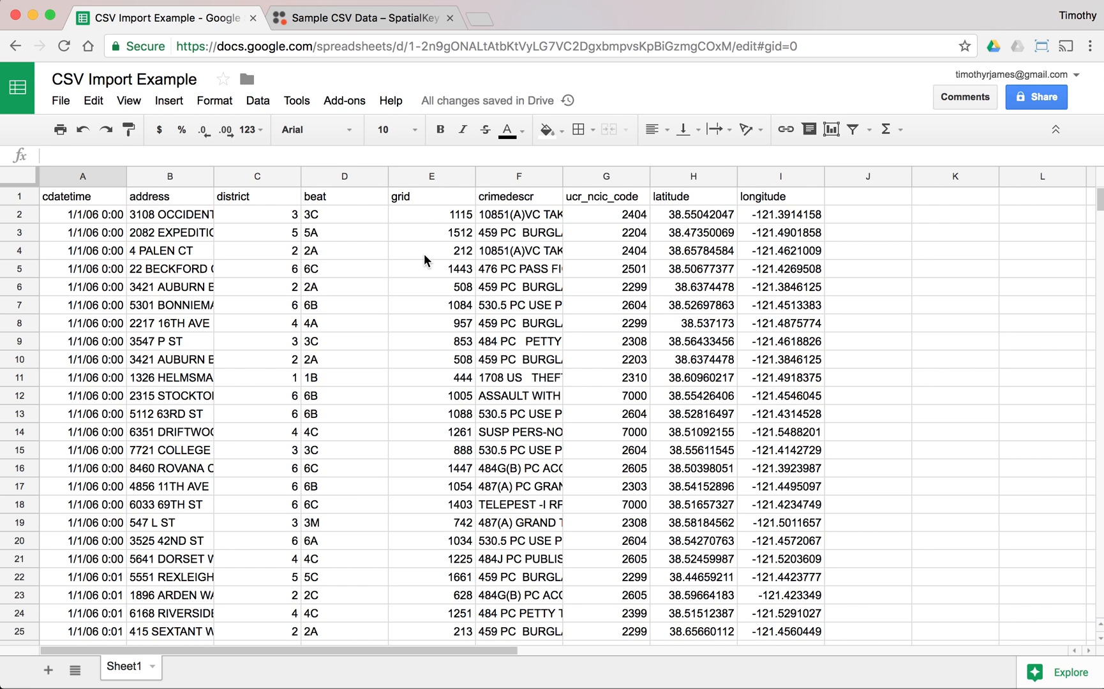
mouse_move(458, 228)
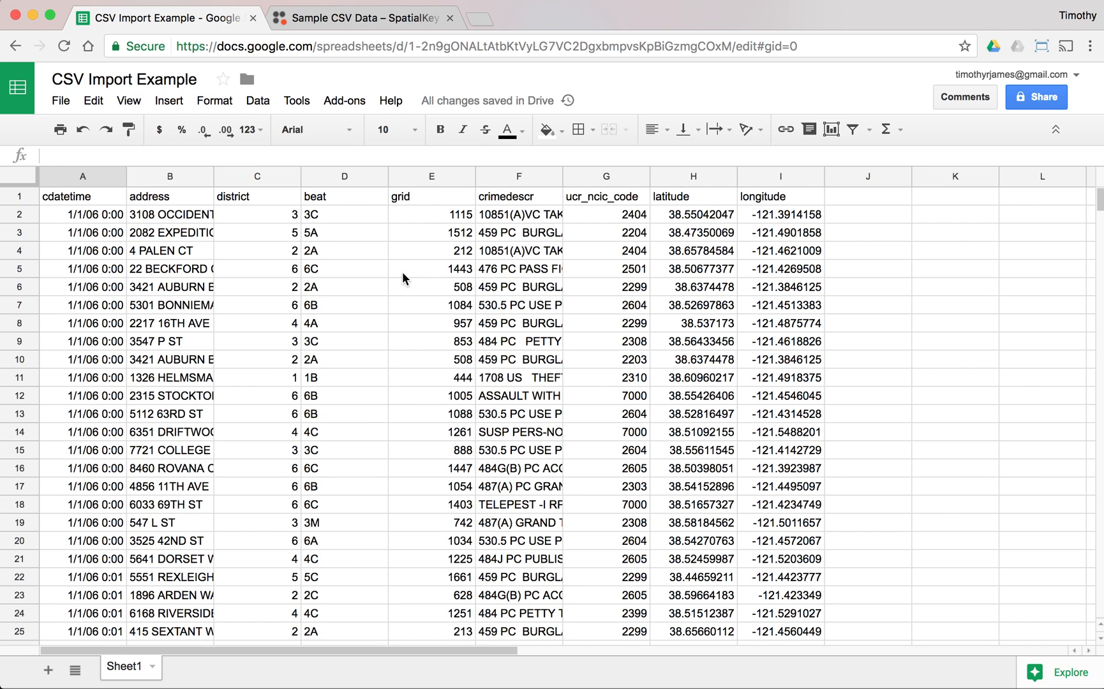
mouse_move(476, 255)
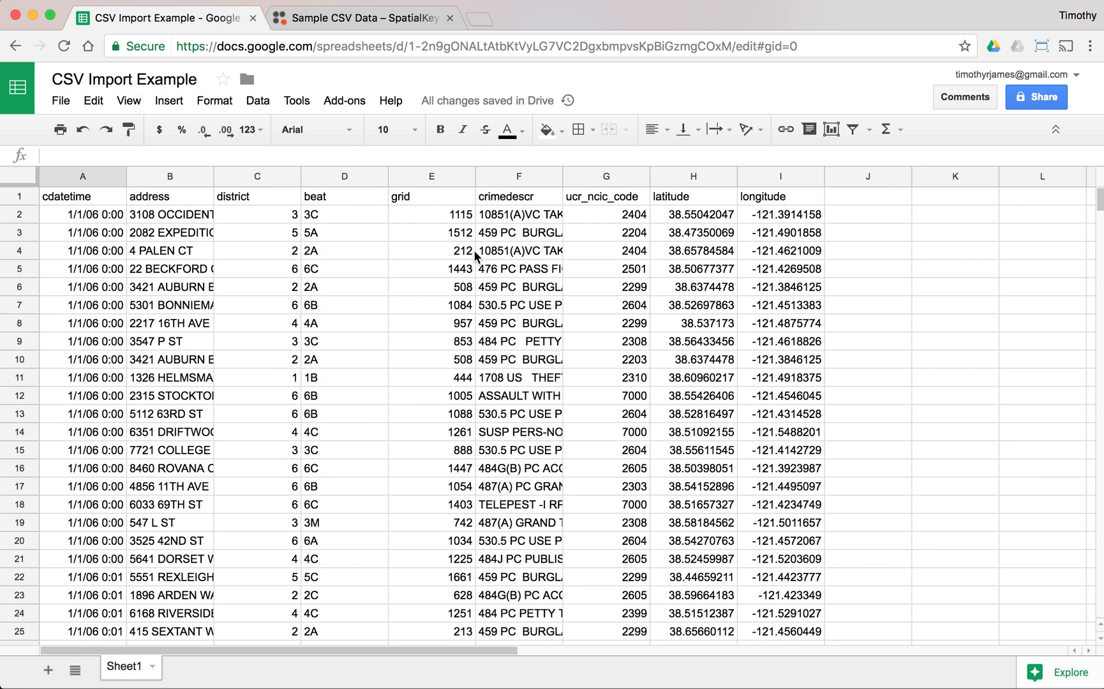